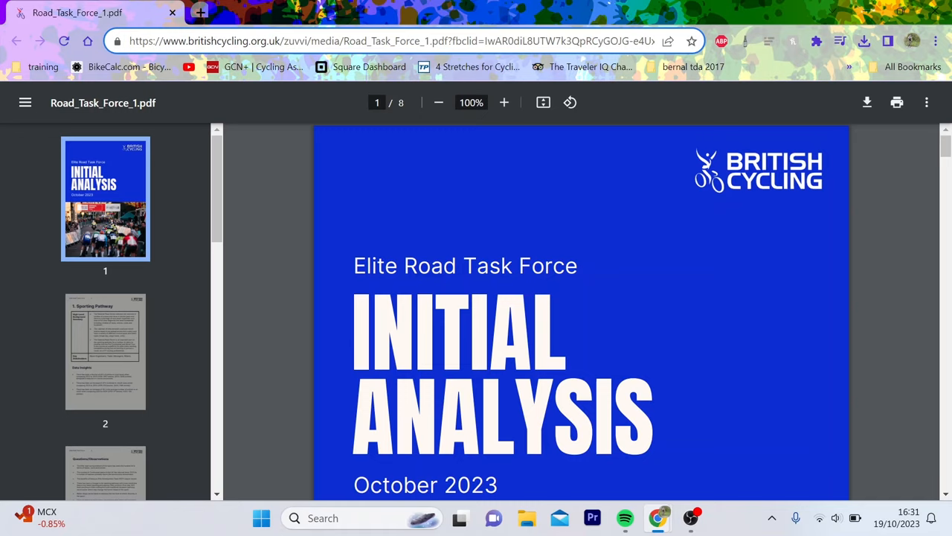
pyautogui.moveTo(365, 91)
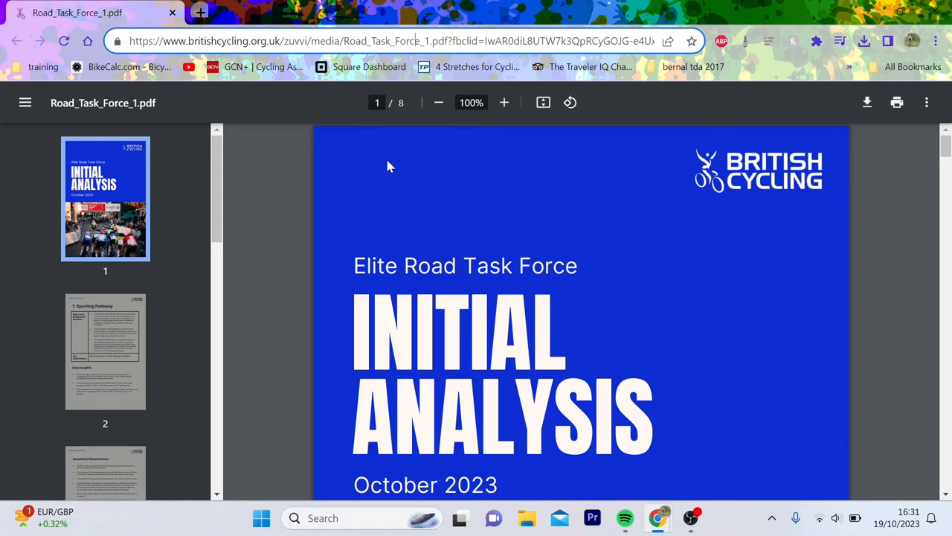
# Step: Scroll the cover page down to reveal the race-finish photo beneath the title
pyautogui.scroll(-3)
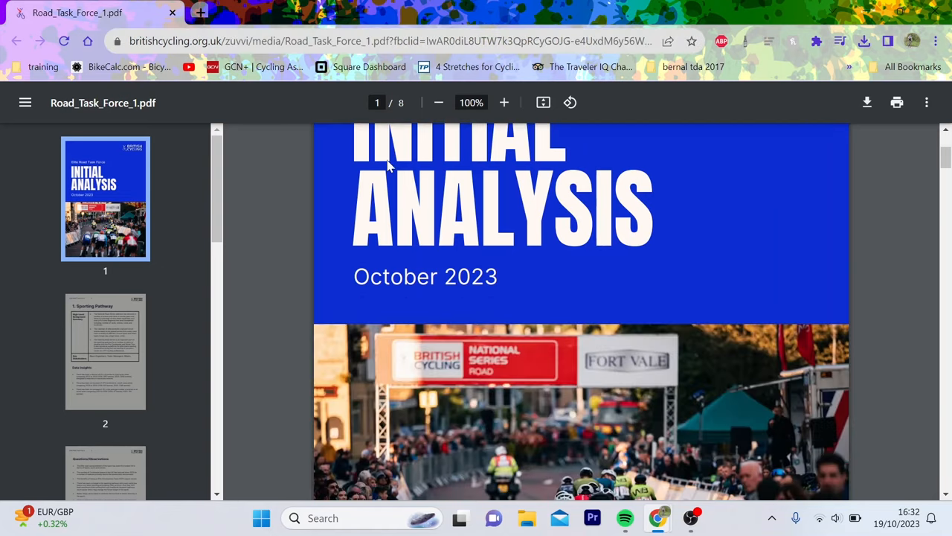
# Step: Scroll from the cover through page 2's Sporting Pathway background summary table
pyautogui.scroll(-3)
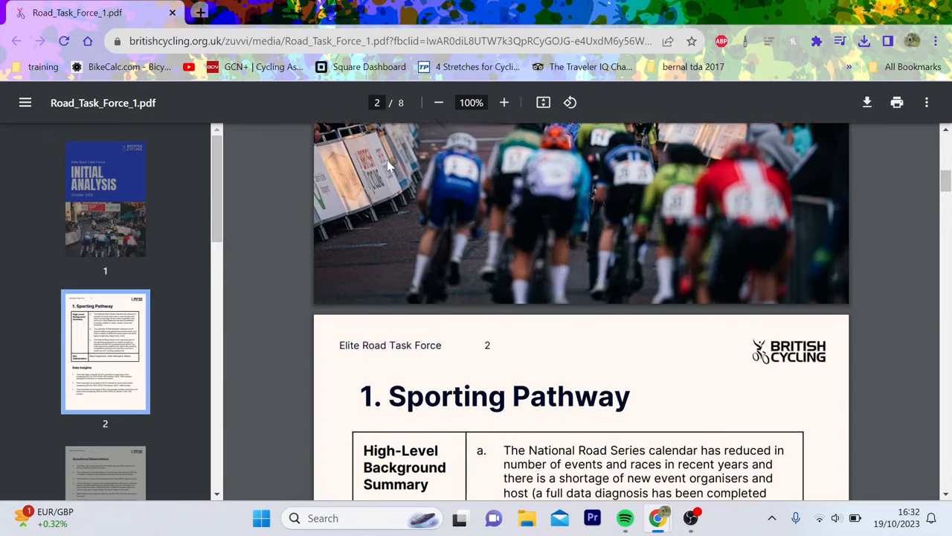
pyautogui.scroll(-3)
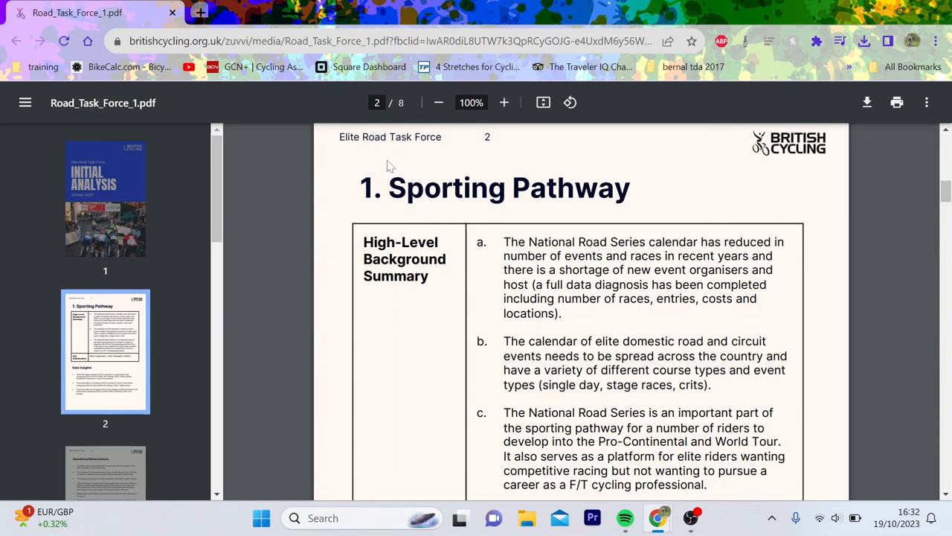
pyautogui.scroll(-3)
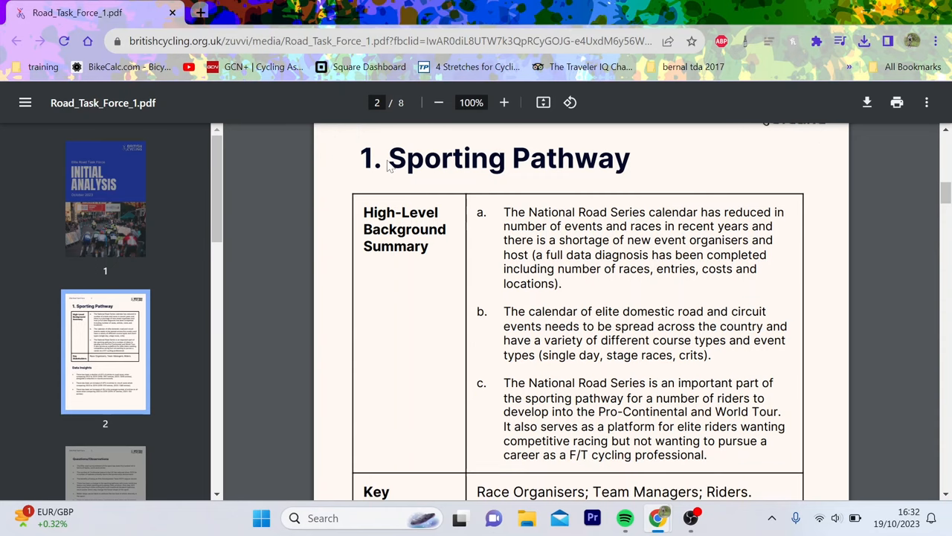
pyautogui.scroll(-3)
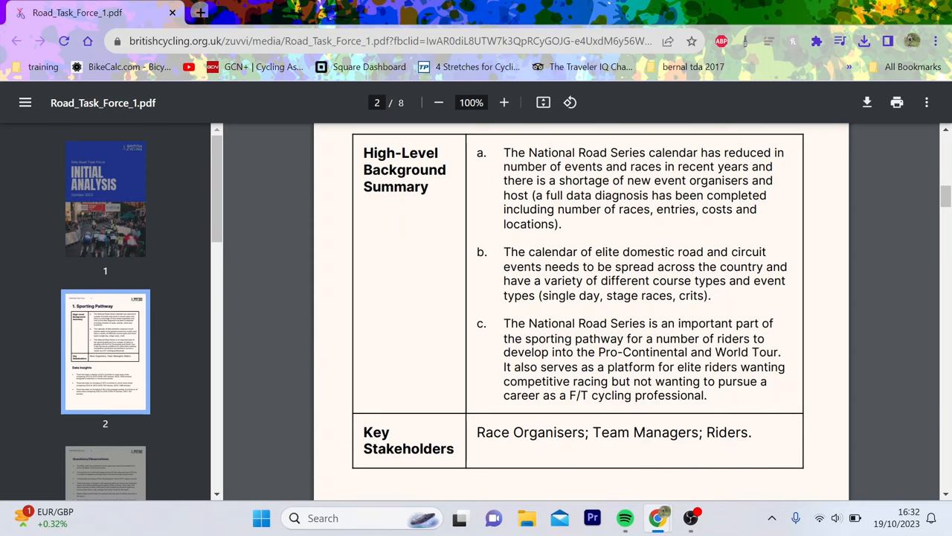
pyautogui.scroll(-3)
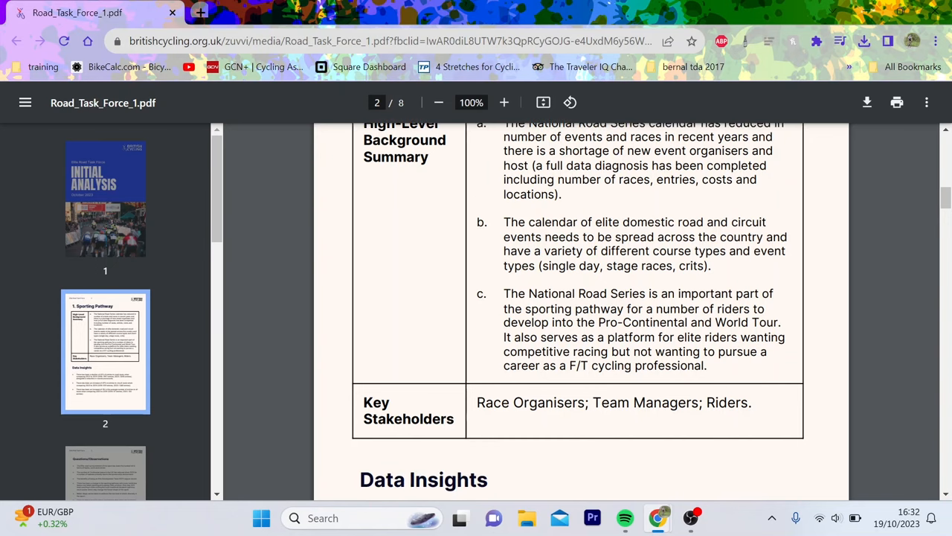
pyautogui.scroll(-3)
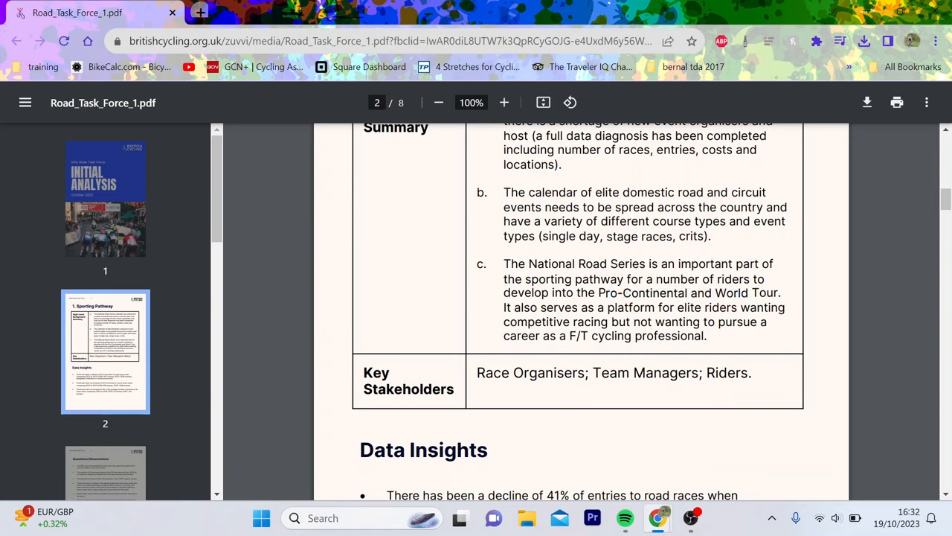
# Step: Select lines of text in page 2's Data Insights bullets on race entries
pyautogui.moveTo(592, 293); pyautogui.dragTo(779, 292)
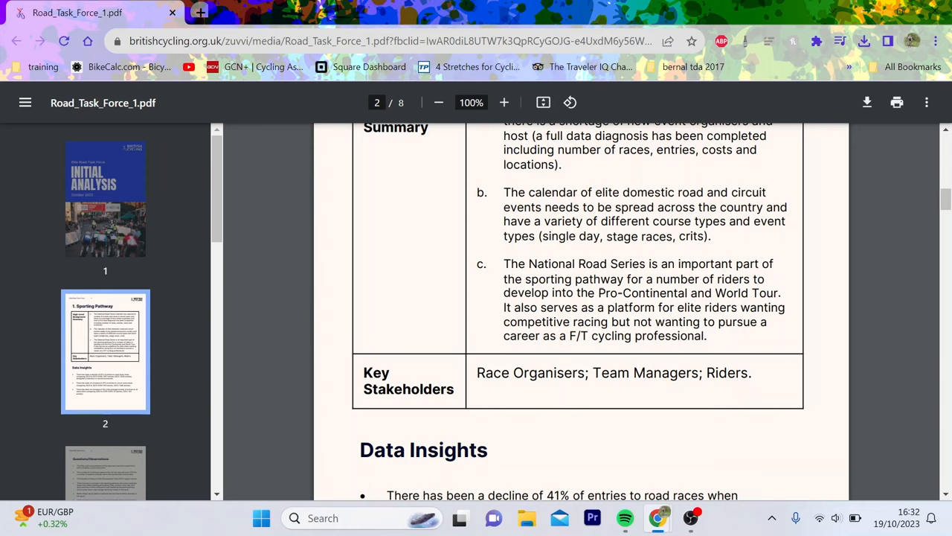
pyautogui.moveTo(599, 292); pyautogui.dragTo(776, 292)
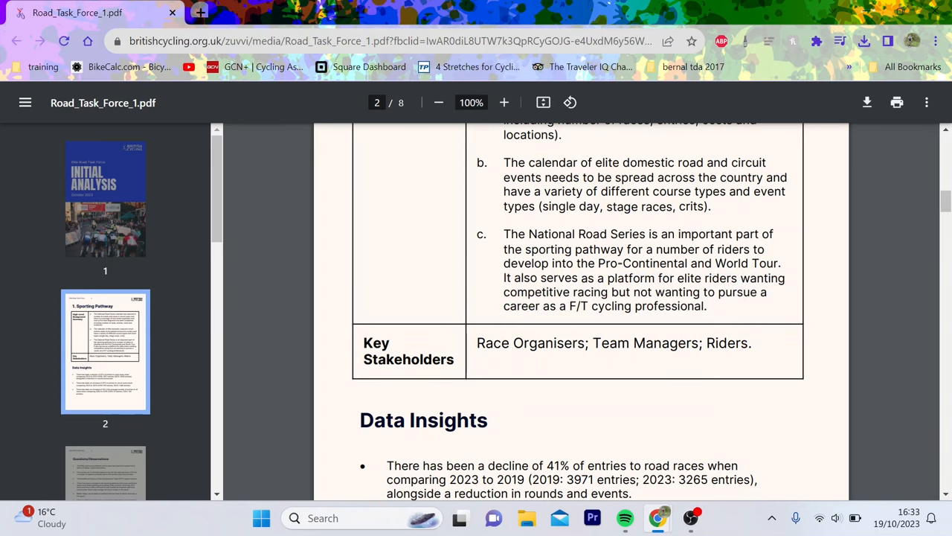
pyautogui.moveTo(585, 277); pyautogui.dragTo(709, 305)
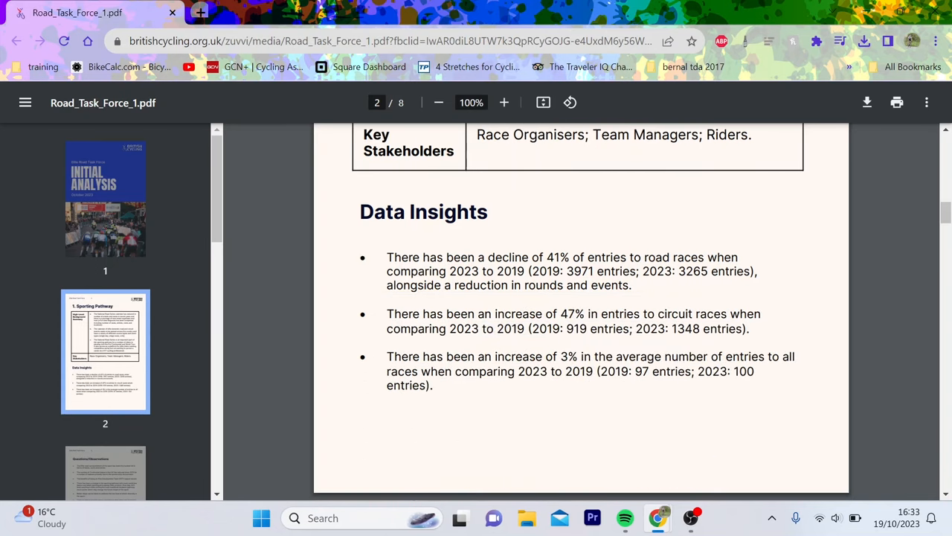
# Step: Select phrases in the last Data Insights bullets until page 3's Questions/Observations heading appears
pyautogui.moveTo(533, 257); pyautogui.dragTo(646, 271)
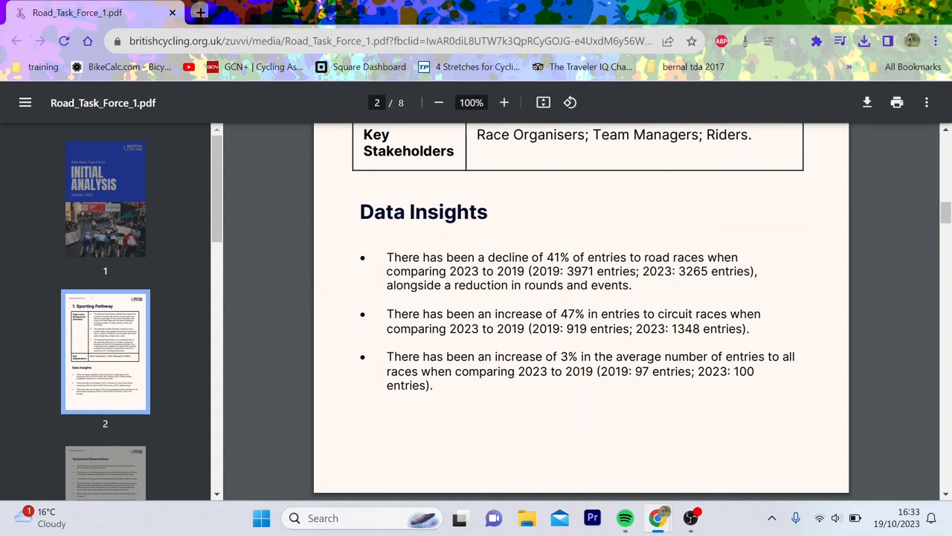
pyautogui.scroll(-3)
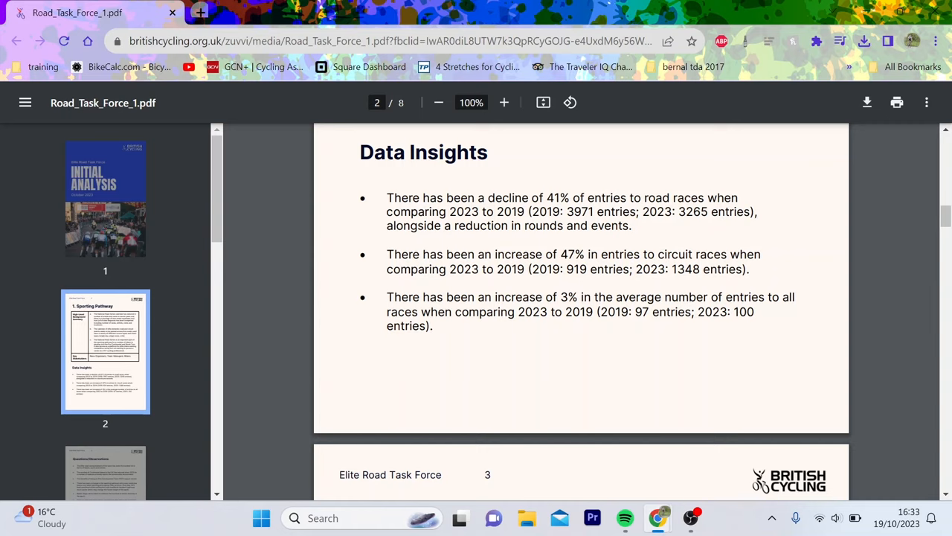
pyautogui.moveTo(530, 297); pyautogui.dragTo(621, 297)
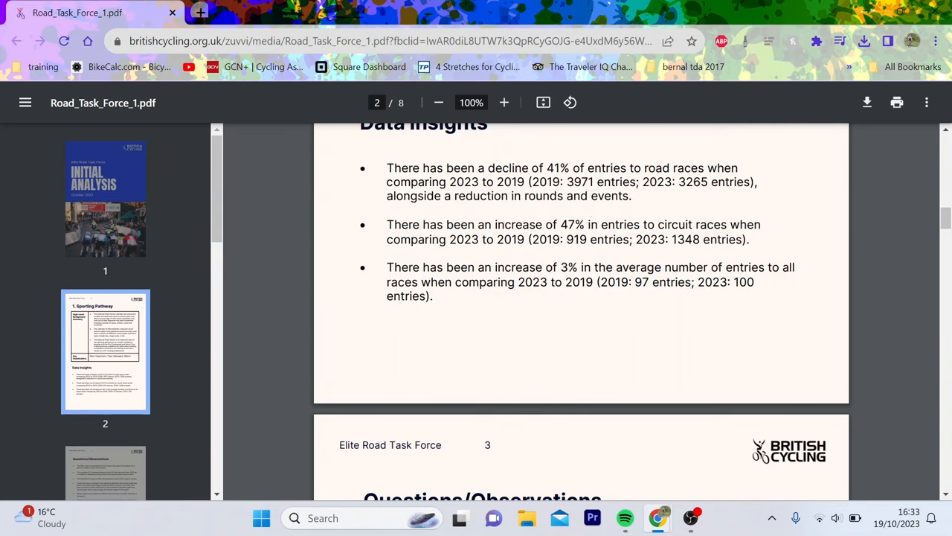
# Step: Read page 3's Questions/Observations, selecting one phrase, down to the rising race costs bullet
pyautogui.scroll(-3)
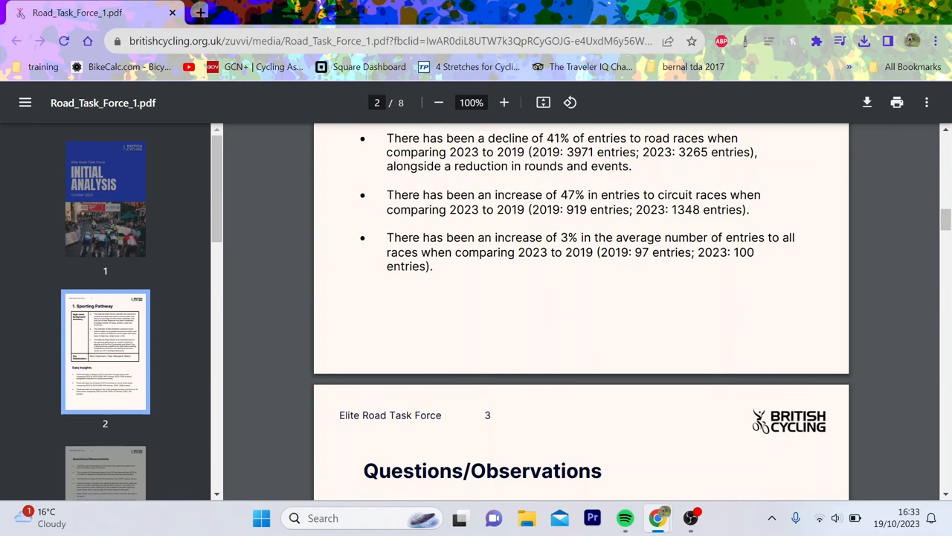
pyautogui.scroll(-3)
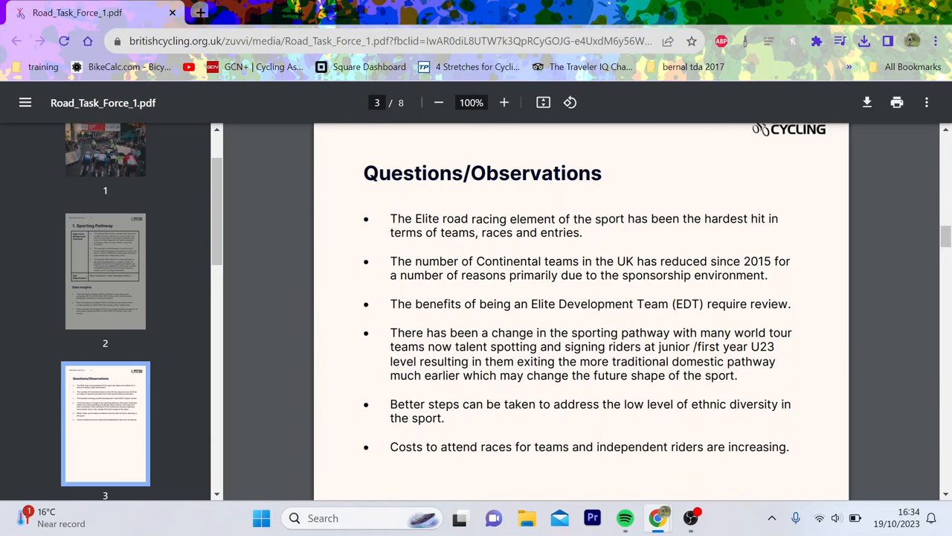
pyautogui.scroll(-3)
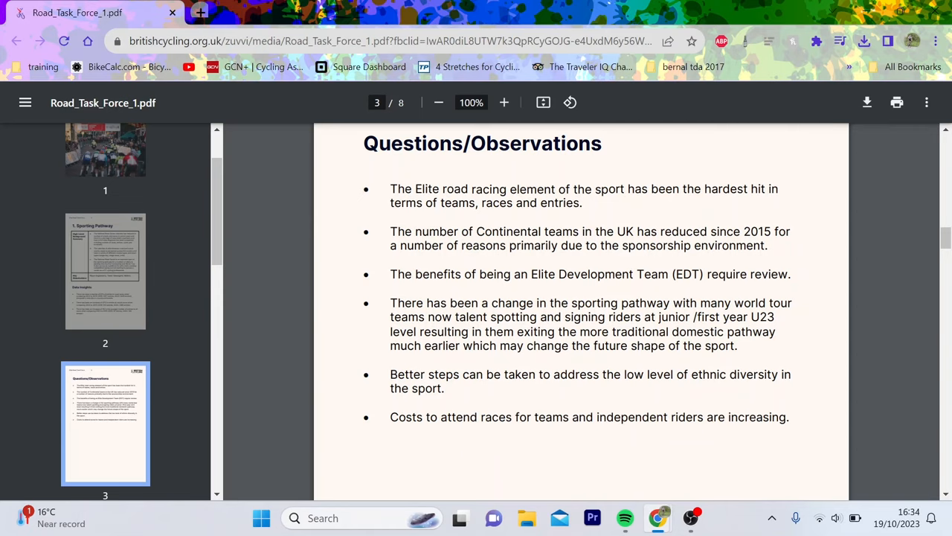
pyautogui.scroll(-3)
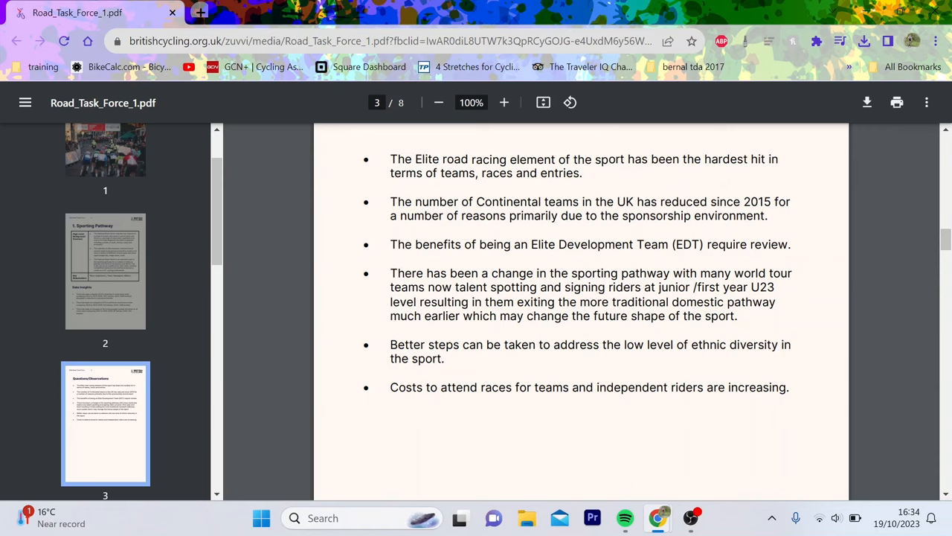
pyautogui.moveTo(684, 273); pyautogui.dragTo(792, 273)
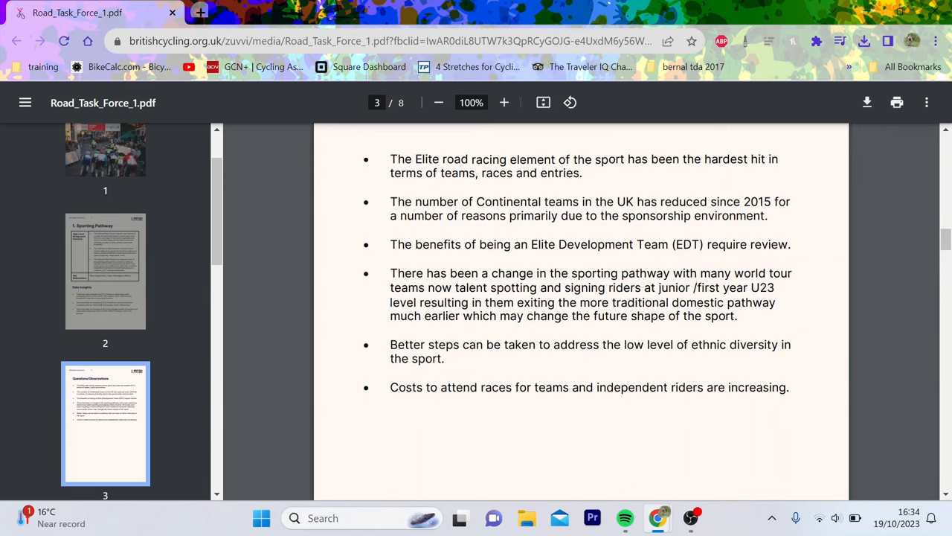
pyautogui.scroll(-3)
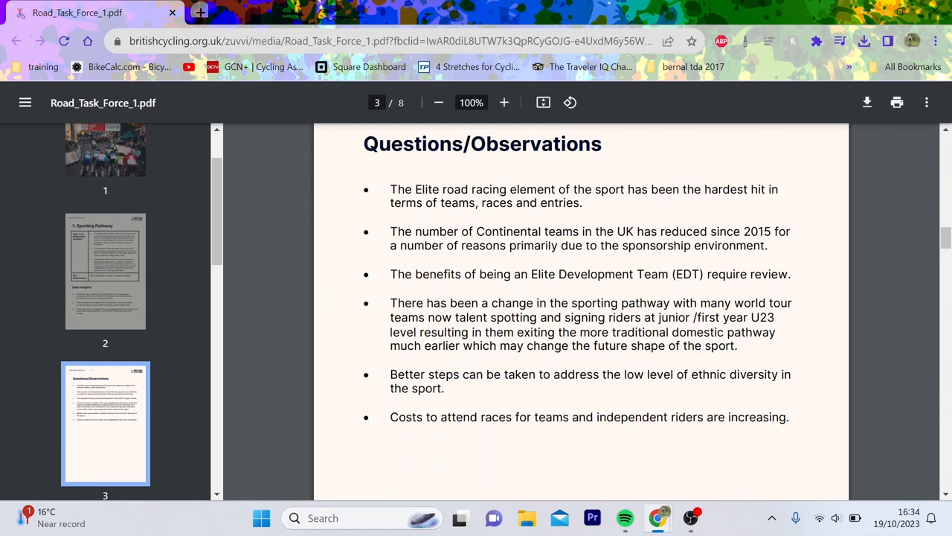
pyautogui.scroll(-3)
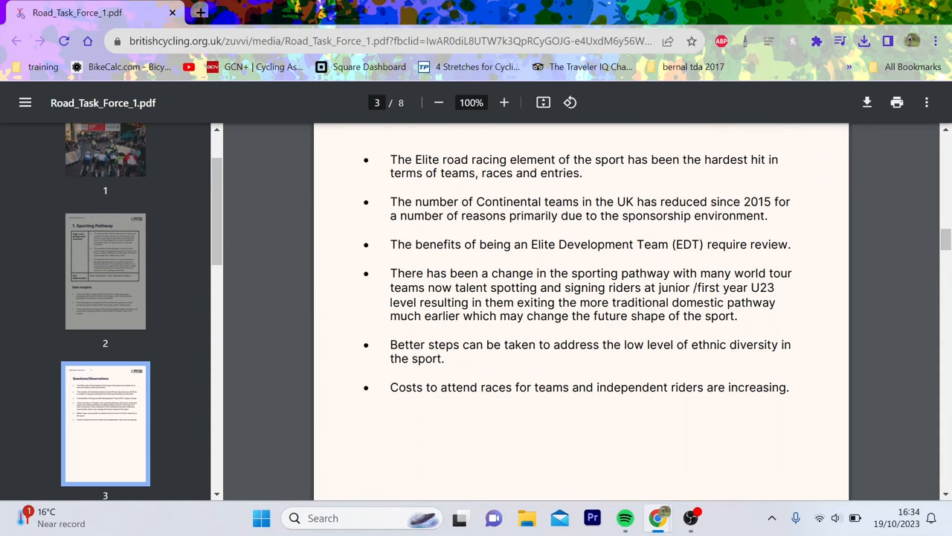
pyautogui.moveTo(573, 371)
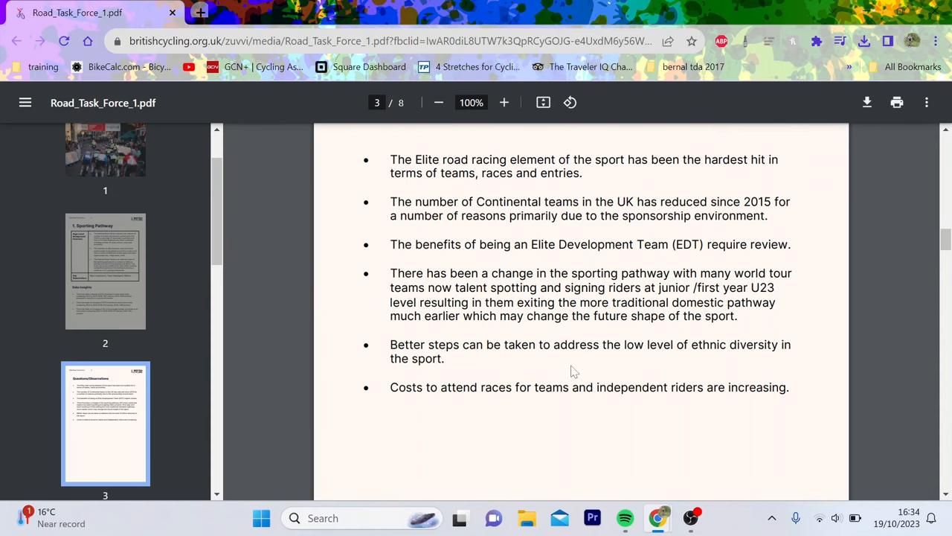
pyautogui.scroll(-3)
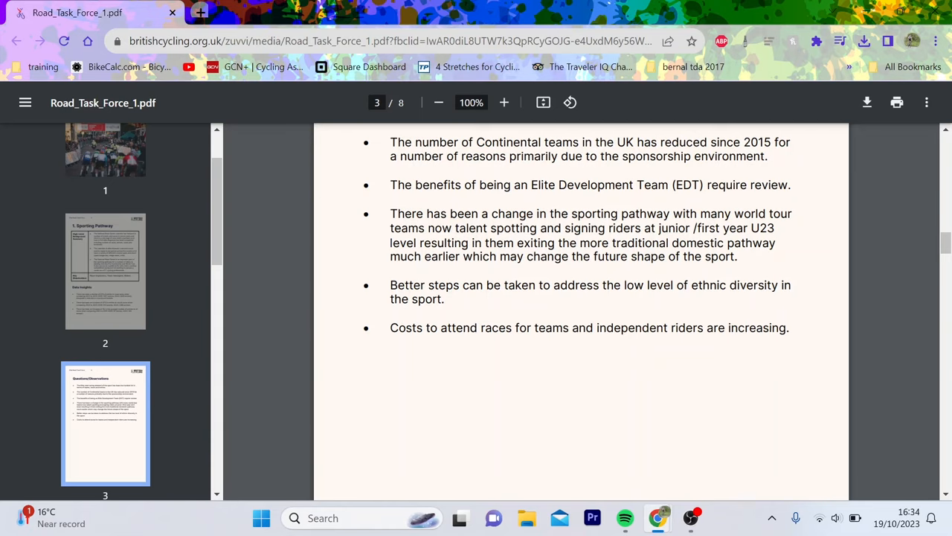
pyautogui.scroll(-3)
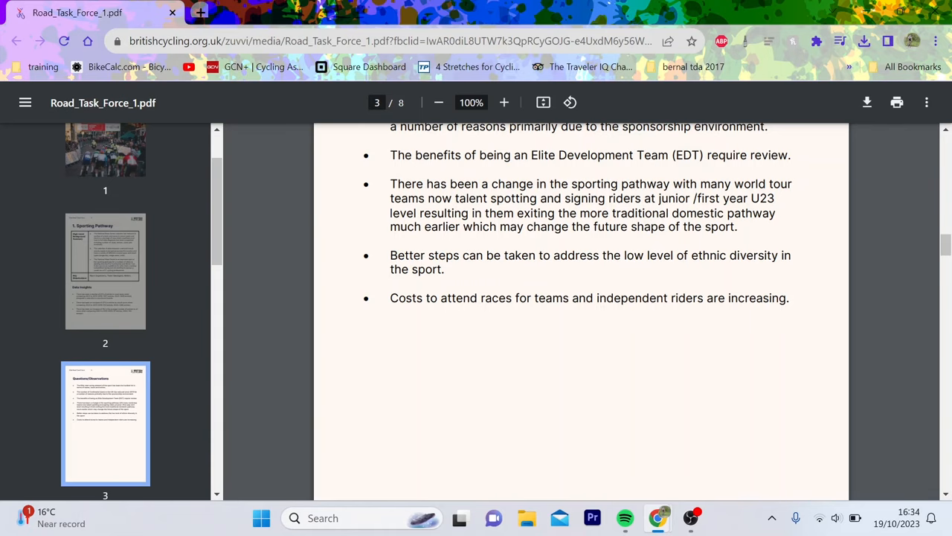
# Step: Read page 4's Commercial summary table, selecting a passage, down to Data Insights
pyautogui.scroll(-3)
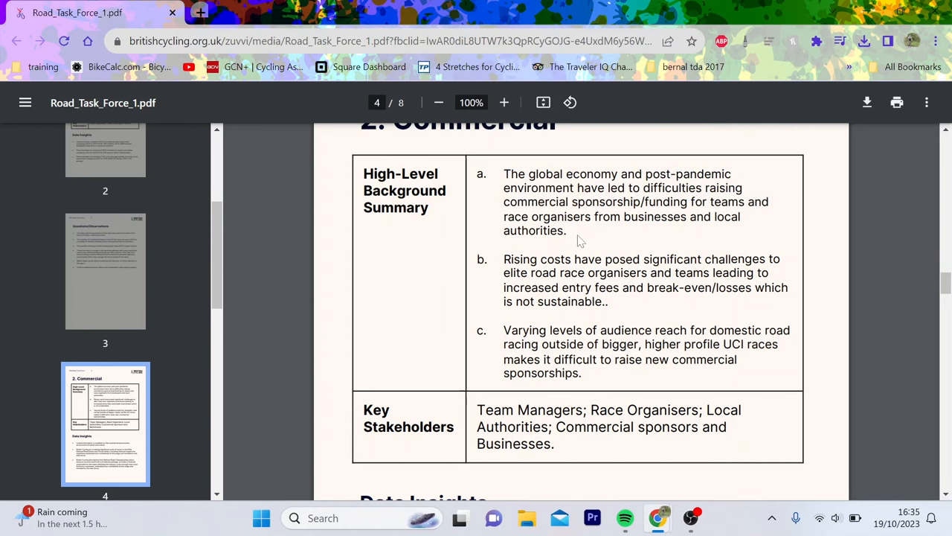
pyautogui.moveTo(503, 258); pyautogui.dragTo(670, 288)
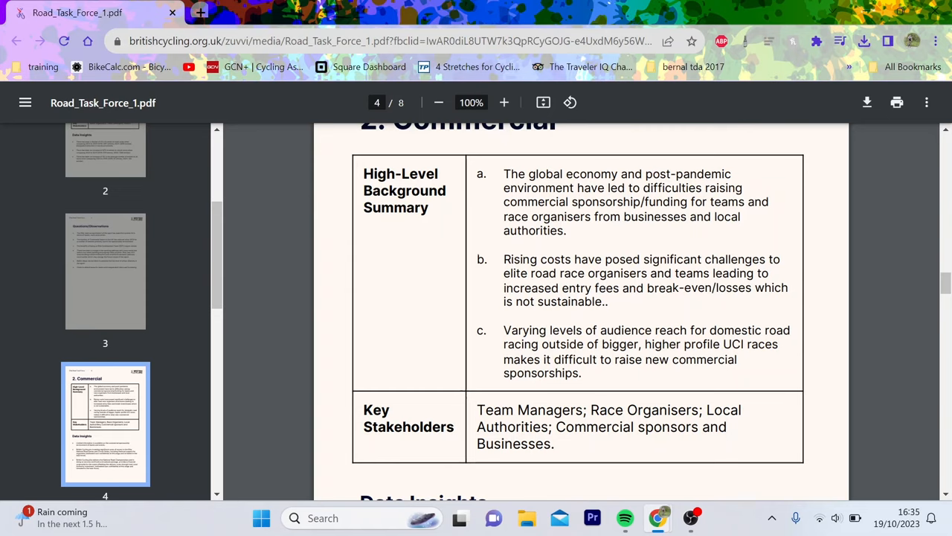
pyautogui.moveTo(645, 311)
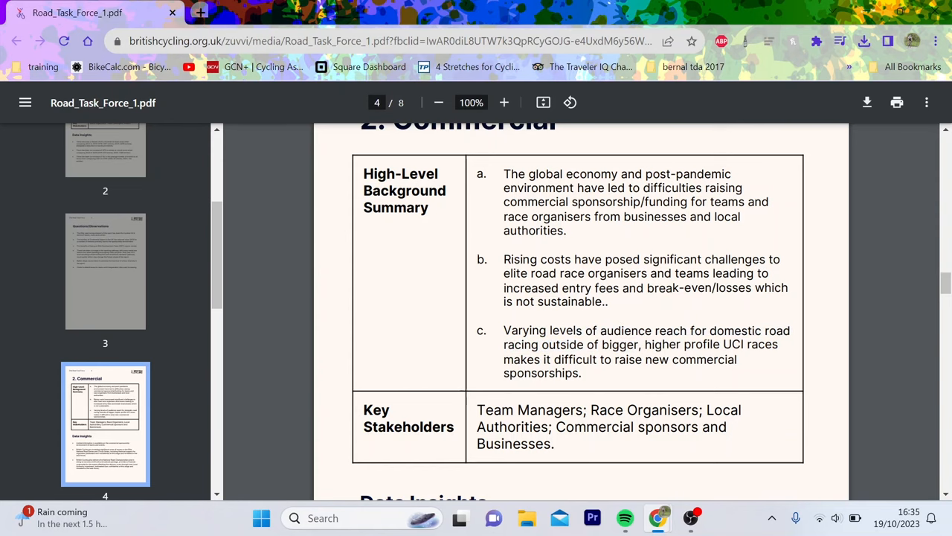
pyautogui.scroll(-3)
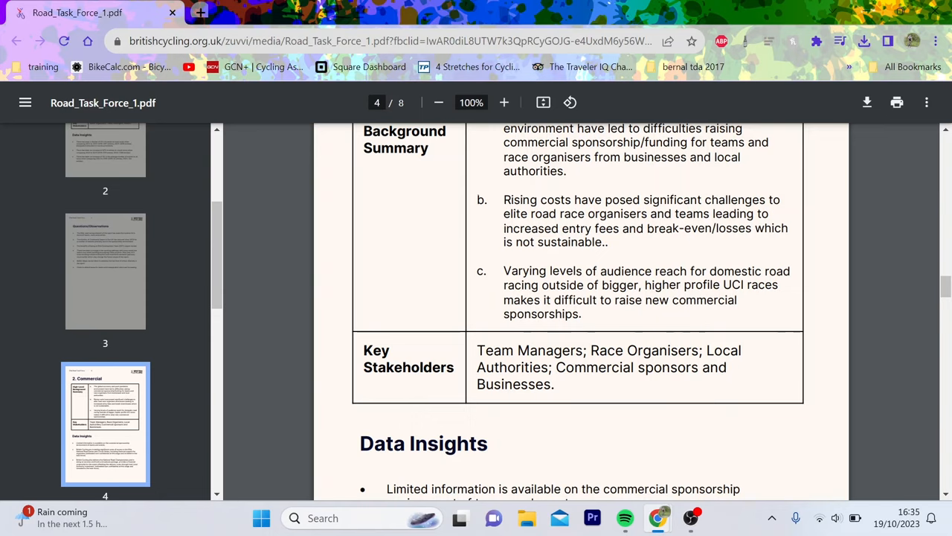
# Step: Select a phrase in the first Commercial Data Insights bullets on page 4
pyautogui.scroll(-3)
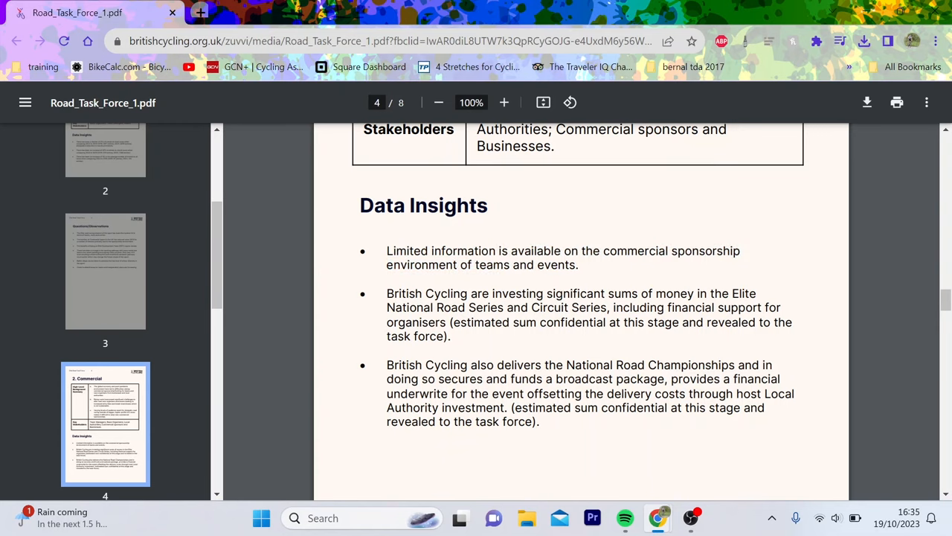
pyautogui.scroll(-3)
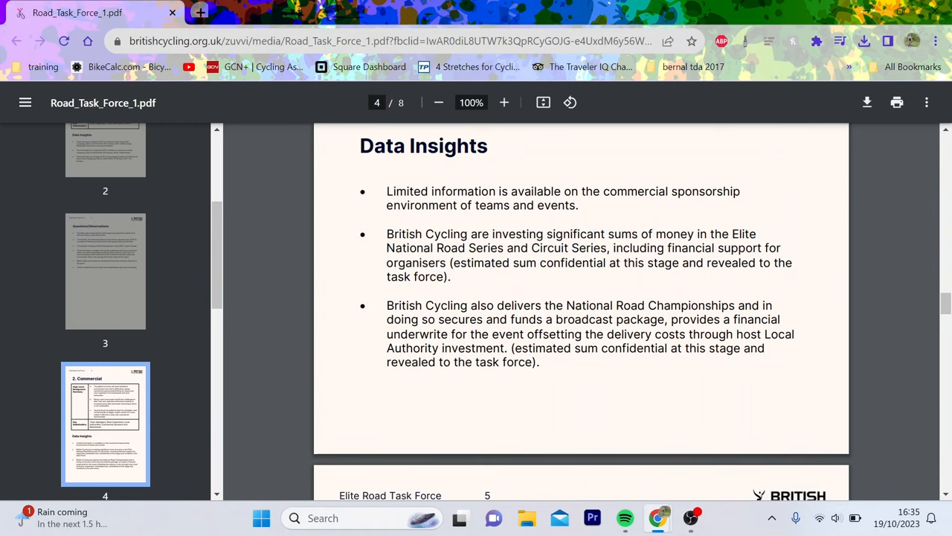
pyautogui.moveTo(457, 263); pyautogui.dragTo(616, 263)
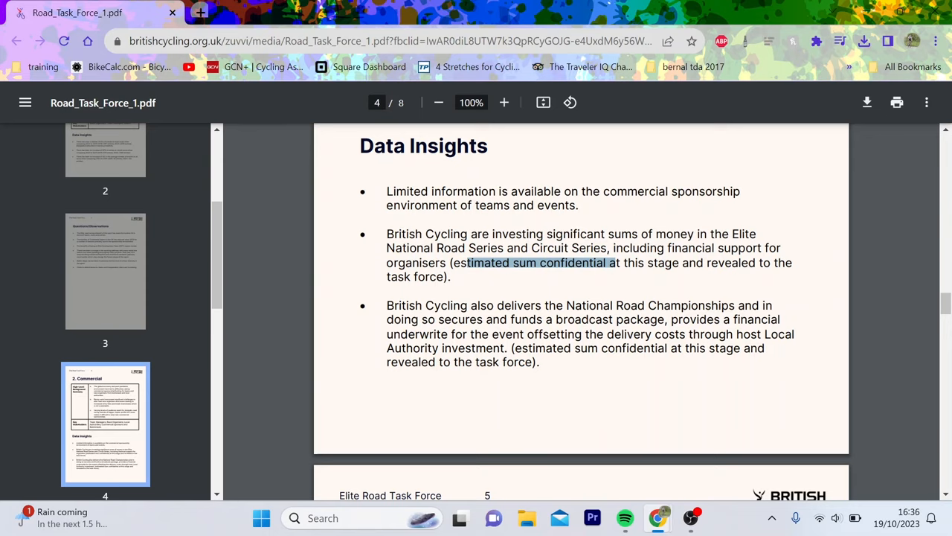
# Step: Mark the National Road Championships funding passage and reach page 5's Questions/Observations
pyautogui.scroll(-3)
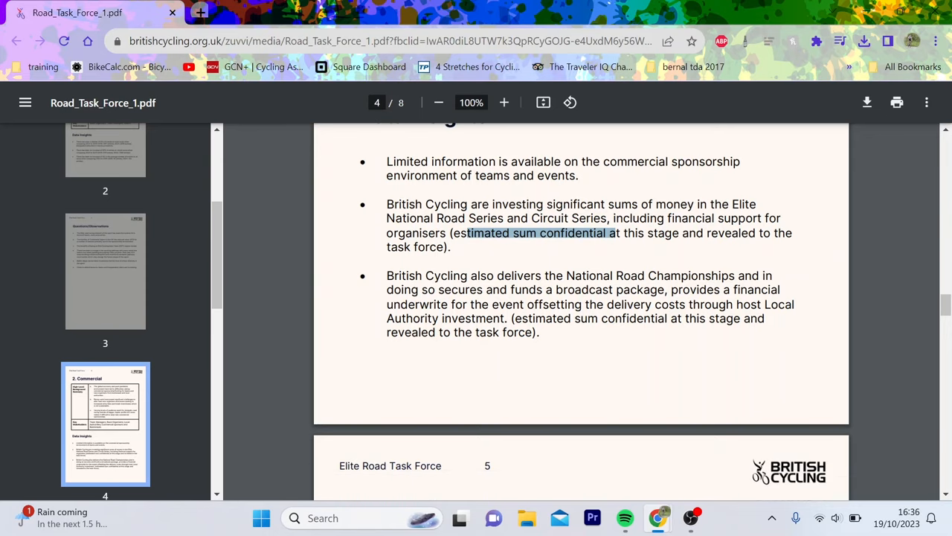
pyautogui.scroll(-3)
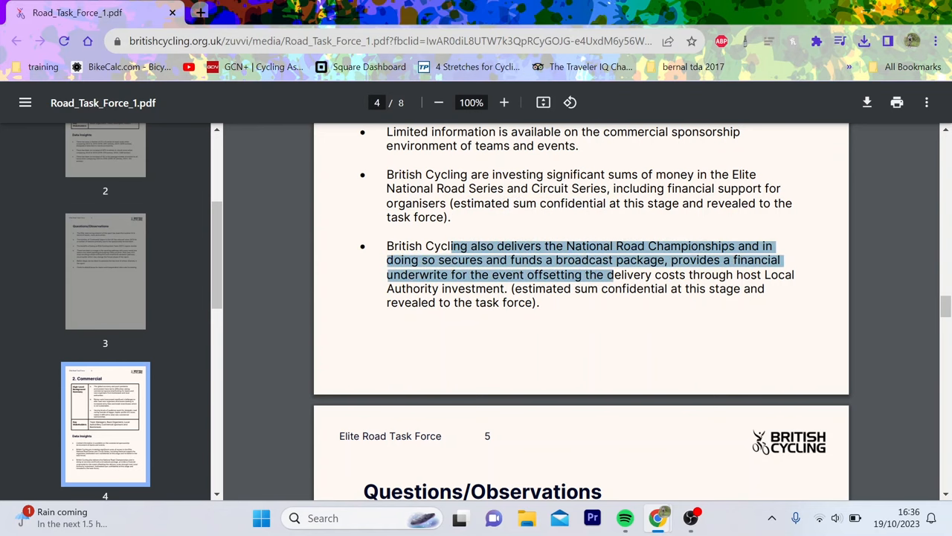
pyautogui.moveTo(453, 245); pyautogui.dragTo(539, 302)
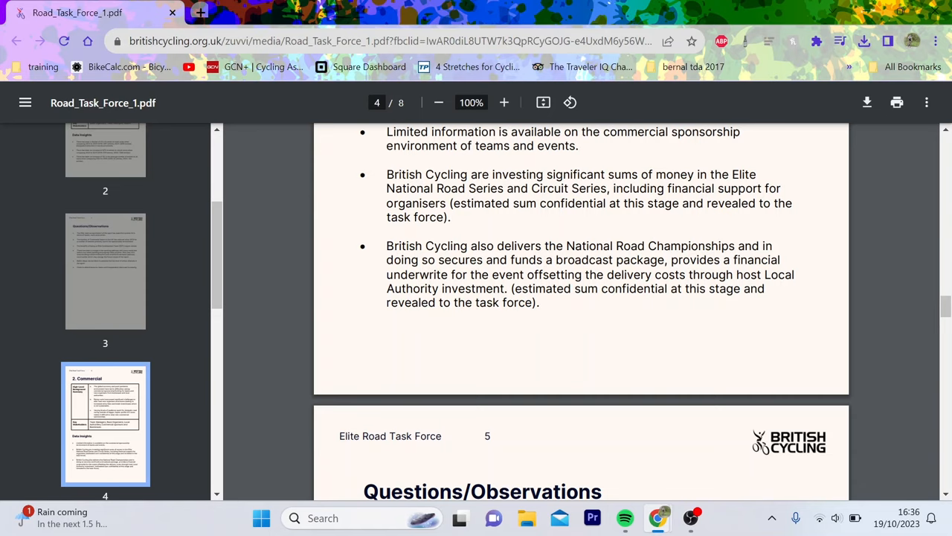
pyautogui.scroll(-3)
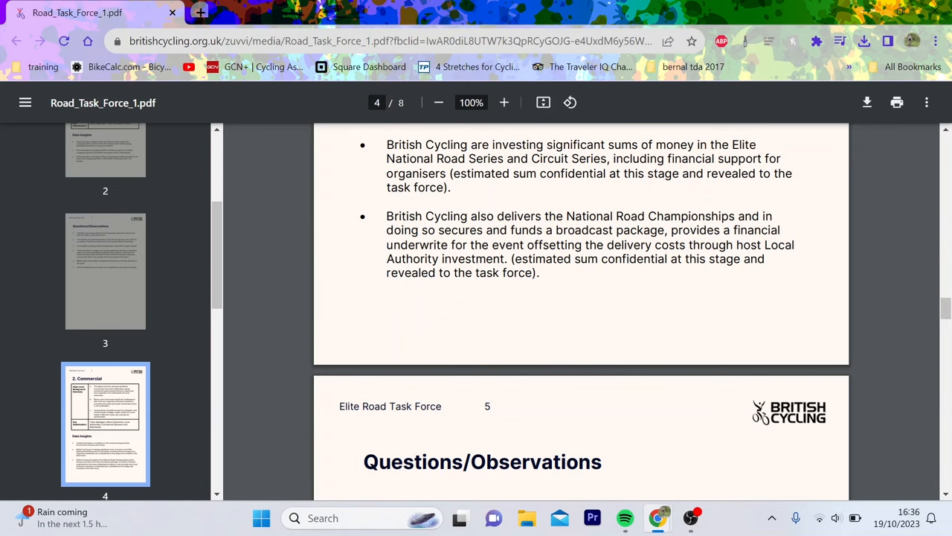
pyautogui.scroll(-3)
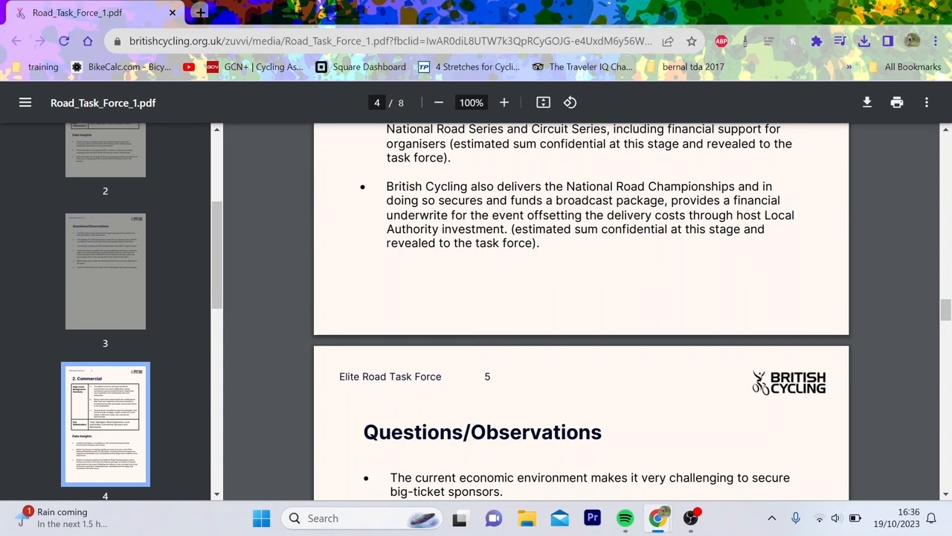
# Step: Mark the Local Authorities budget challenges passage on page 5, then clear the selection
pyautogui.scroll(-3)
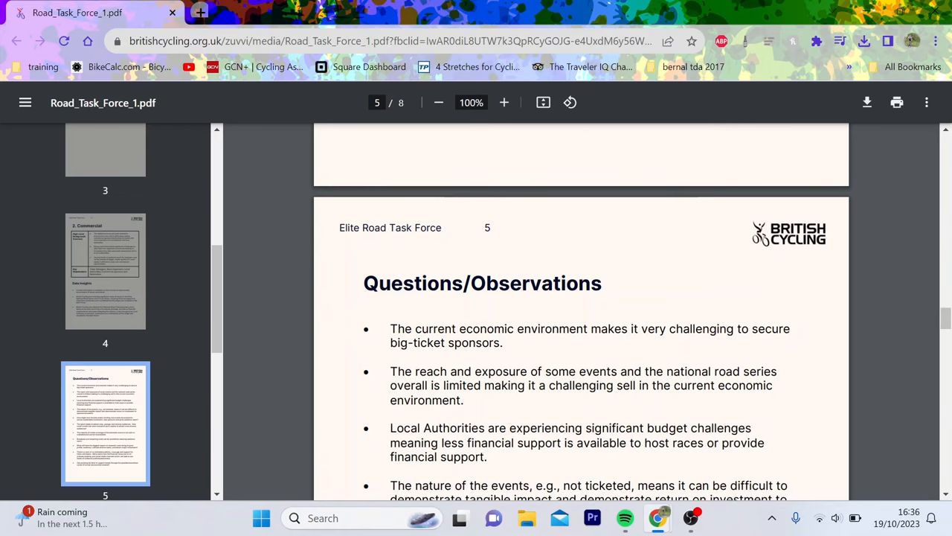
pyautogui.scroll(-3)
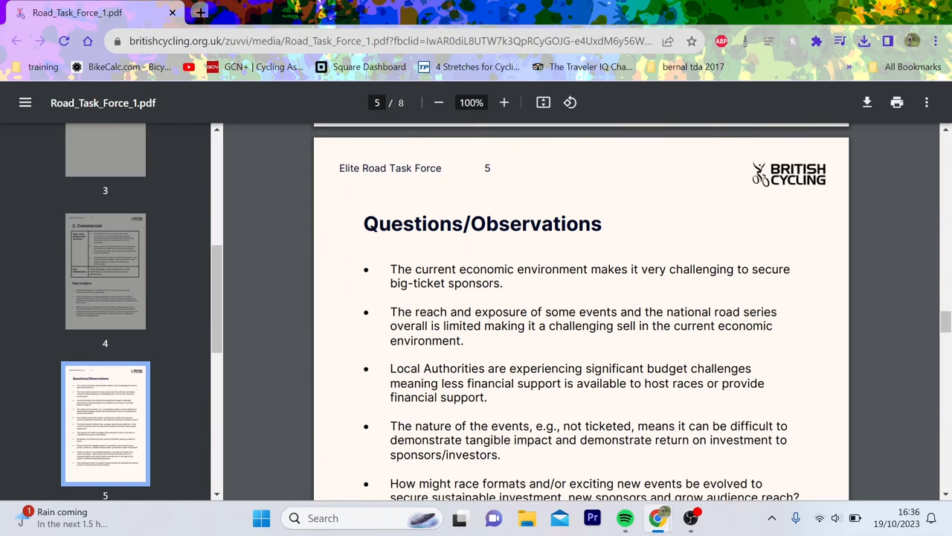
pyautogui.scroll(-3)
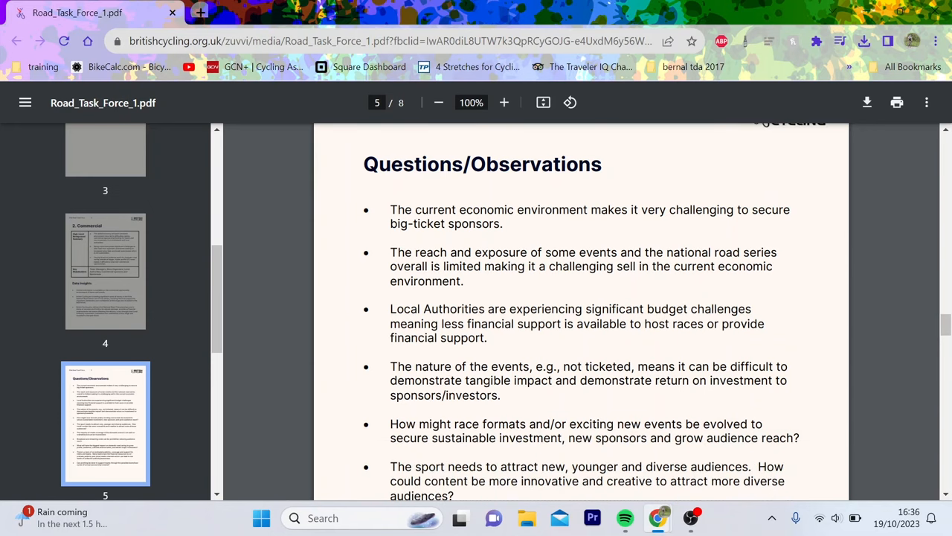
pyautogui.scroll(-3)
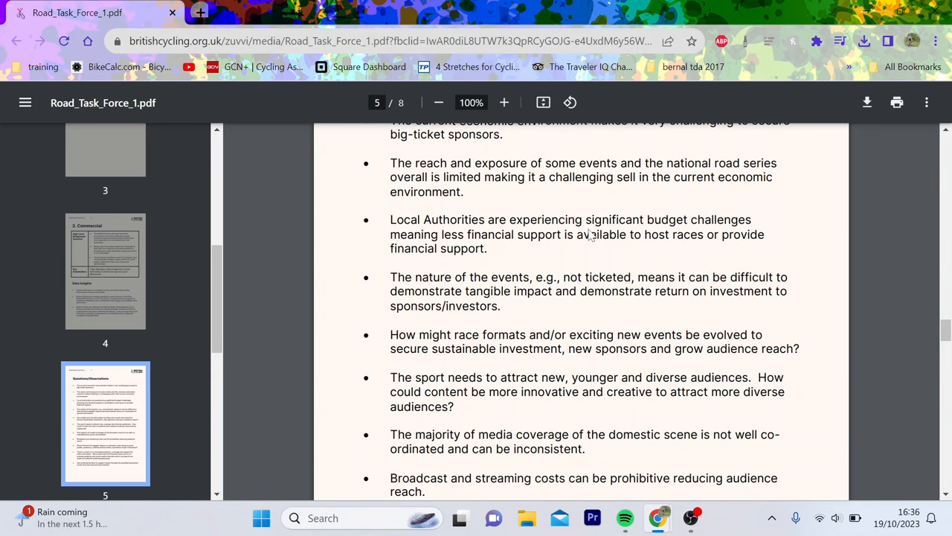
pyautogui.moveTo(424, 177); pyautogui.dragTo(525, 177)
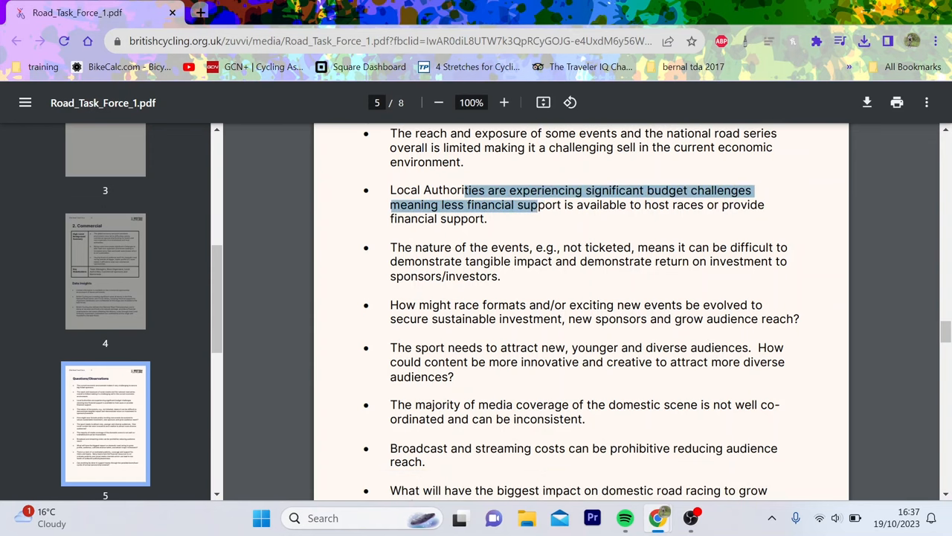
pyautogui.click(567, 230)
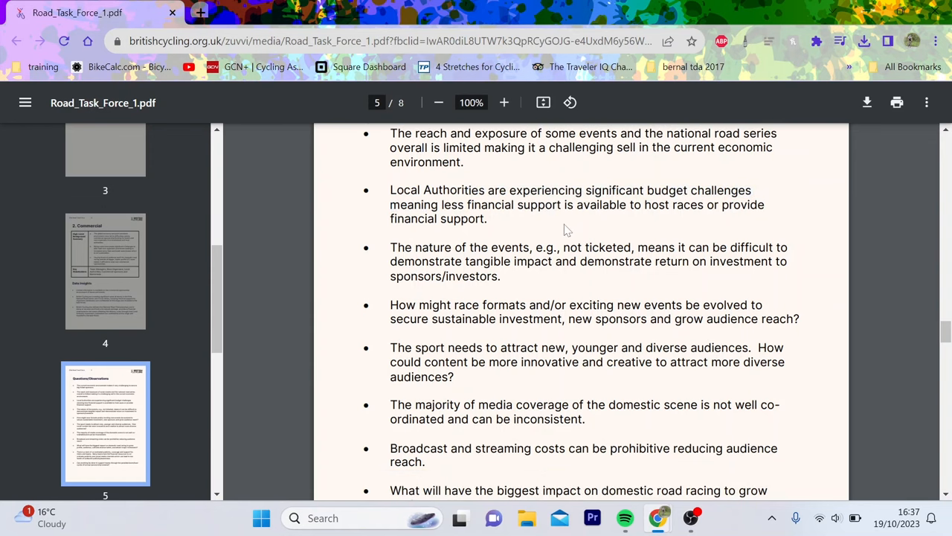
# Step: Select the word 'impact' and the phrase about new sponsors and audience reach
pyautogui.scroll(-3)
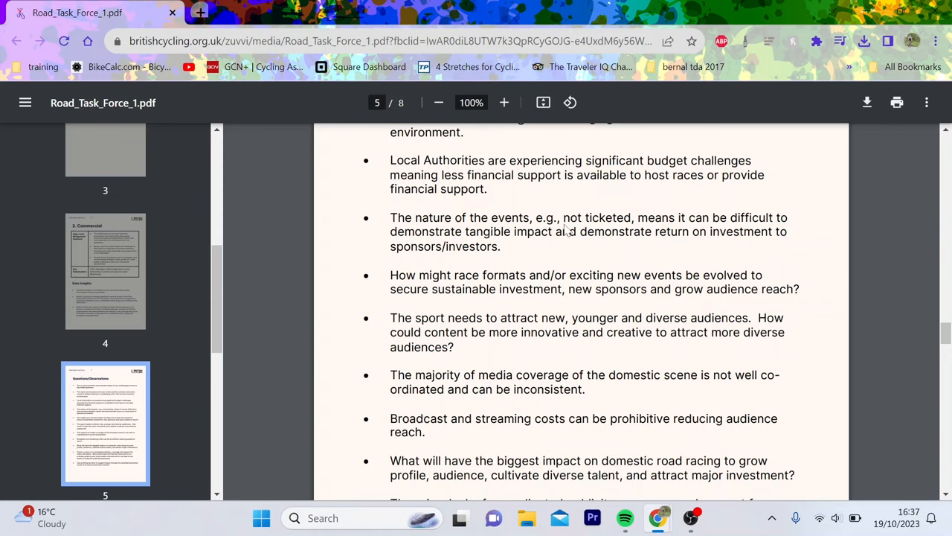
pyautogui.scroll(-3)
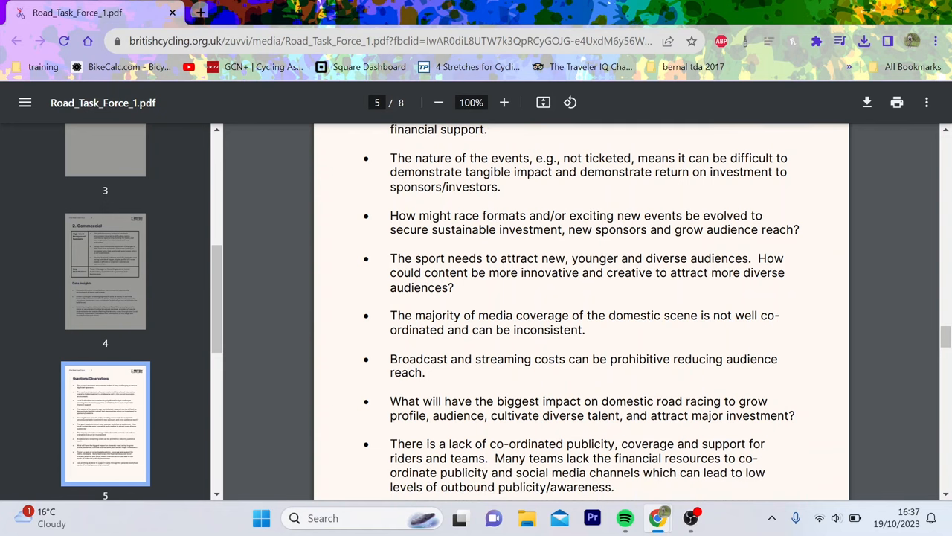
pyautogui.doubleClick(528, 172)
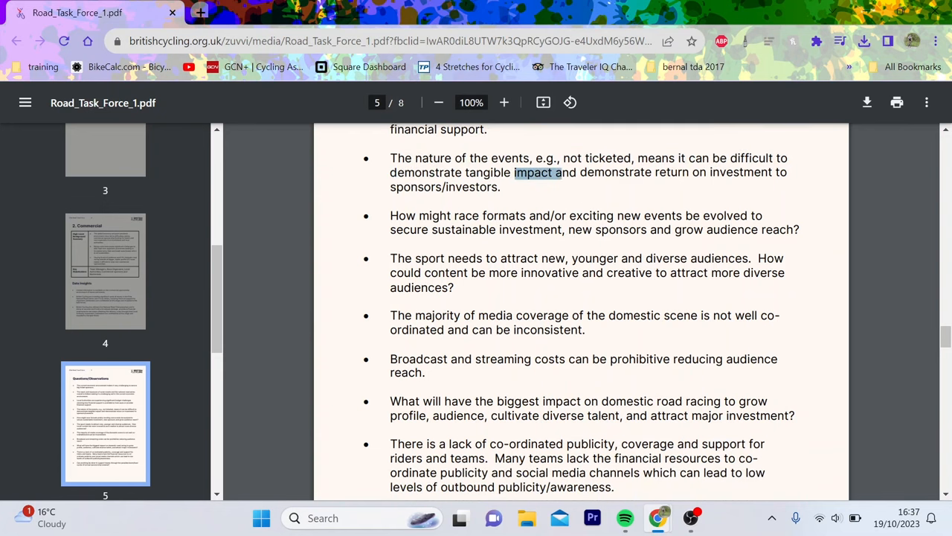
pyautogui.scroll(-3)
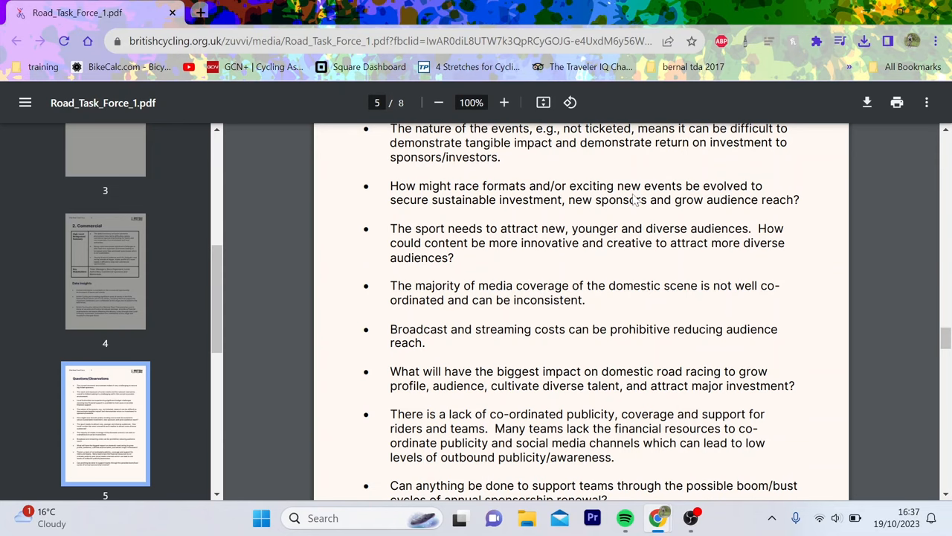
pyautogui.moveTo(634, 199)
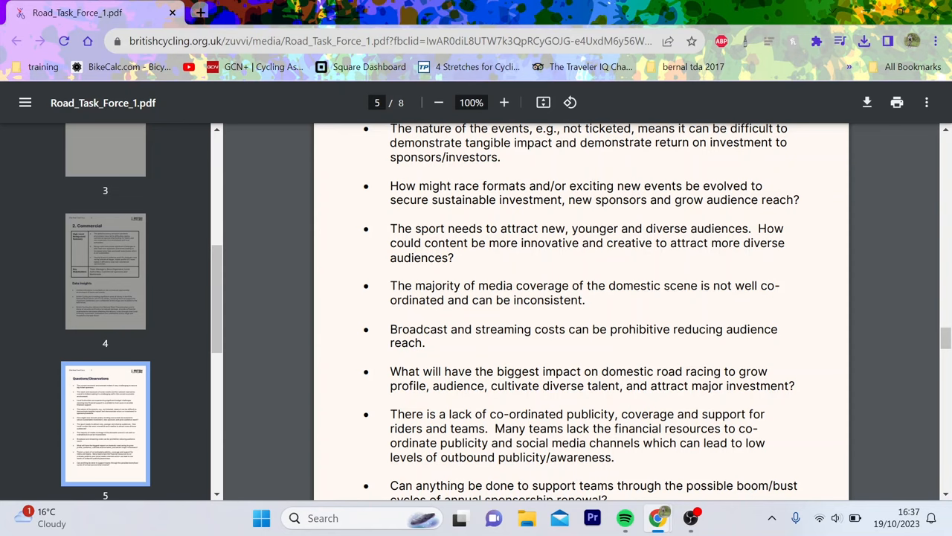
pyautogui.moveTo(556, 200); pyautogui.dragTo(781, 199)
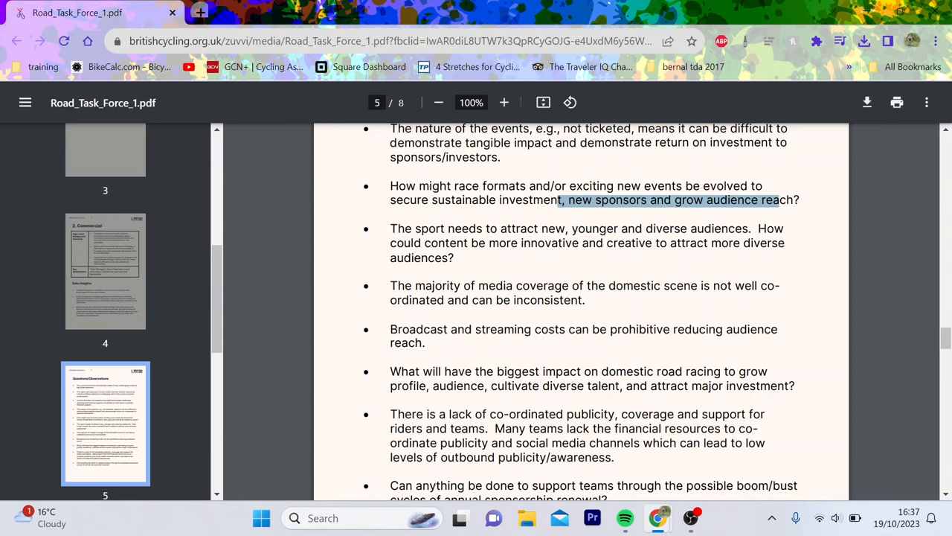
# Step: Select further passages down to the sponsorship renewal bullet and the page 6 heading
pyautogui.scroll(-3)
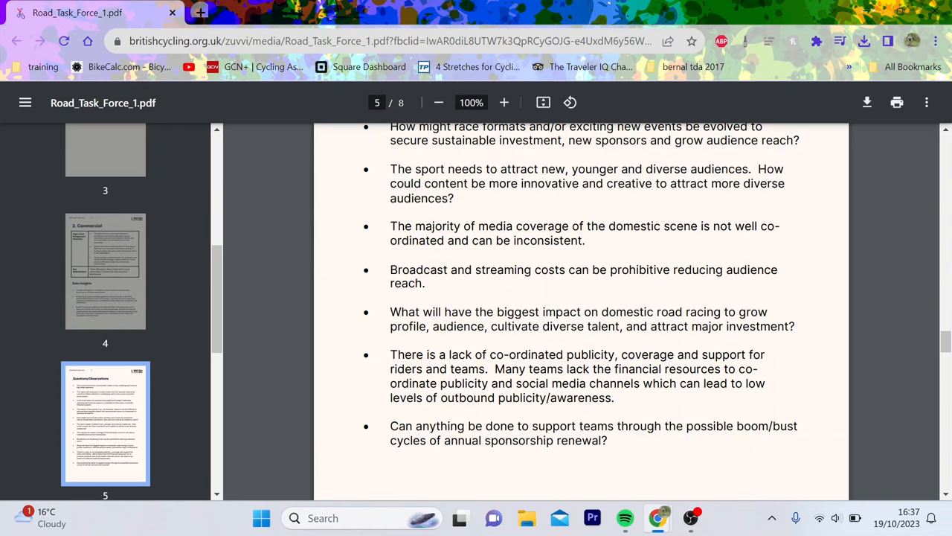
pyautogui.moveTo(414, 183); pyautogui.dragTo(543, 183)
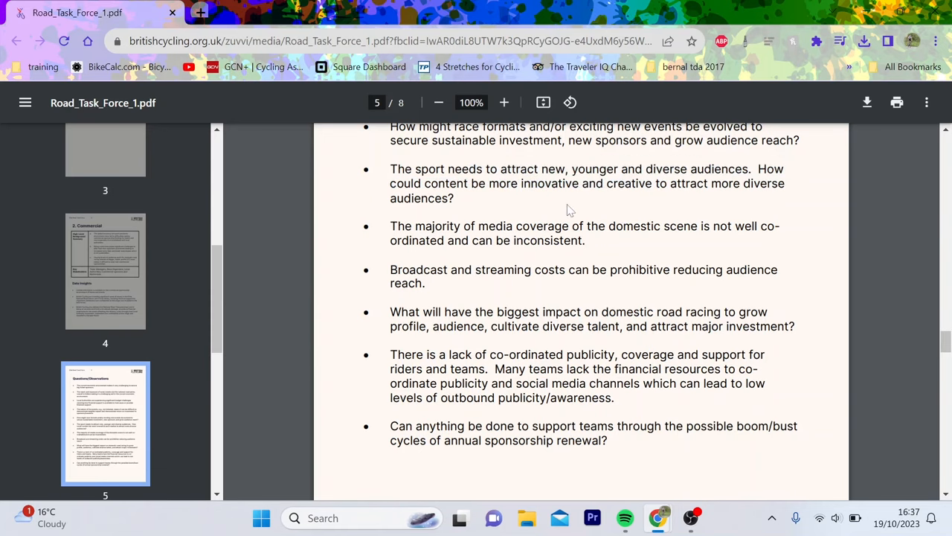
pyautogui.scroll(-3)
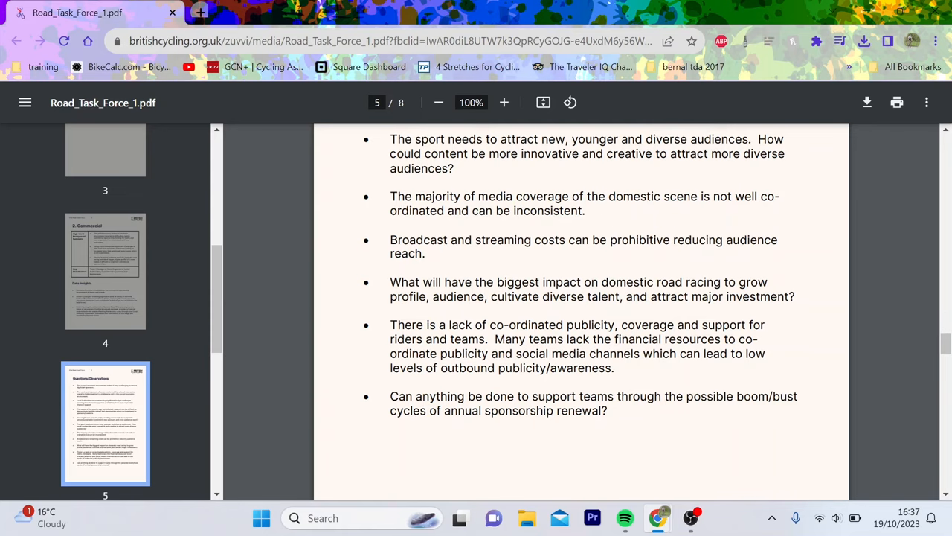
pyautogui.scroll(-3)
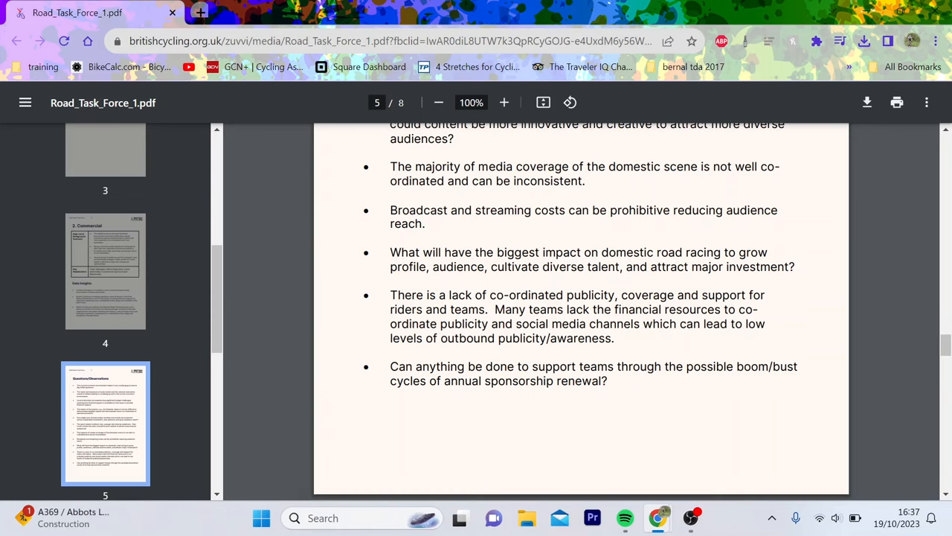
pyautogui.moveTo(390, 209); pyautogui.dragTo(606, 210)
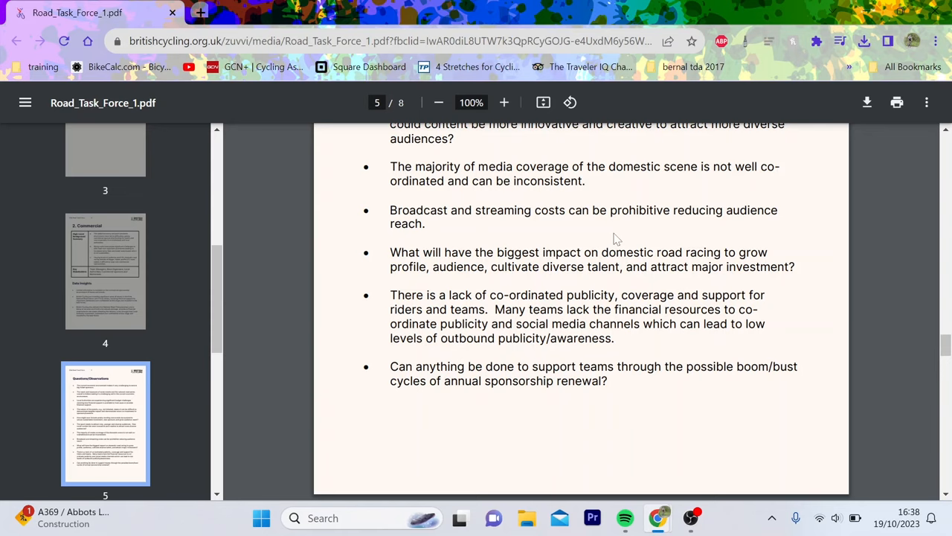
pyautogui.moveTo(461, 235)
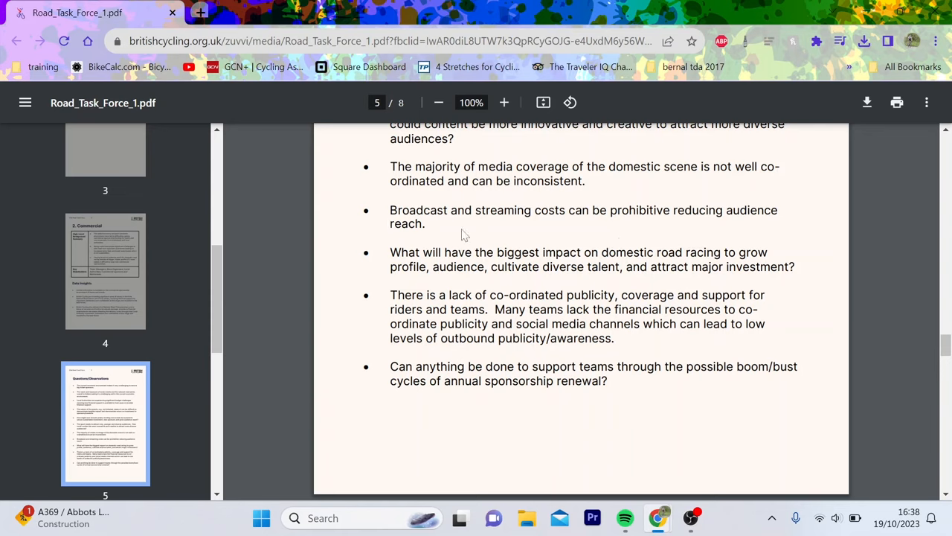
pyautogui.scroll(-3)
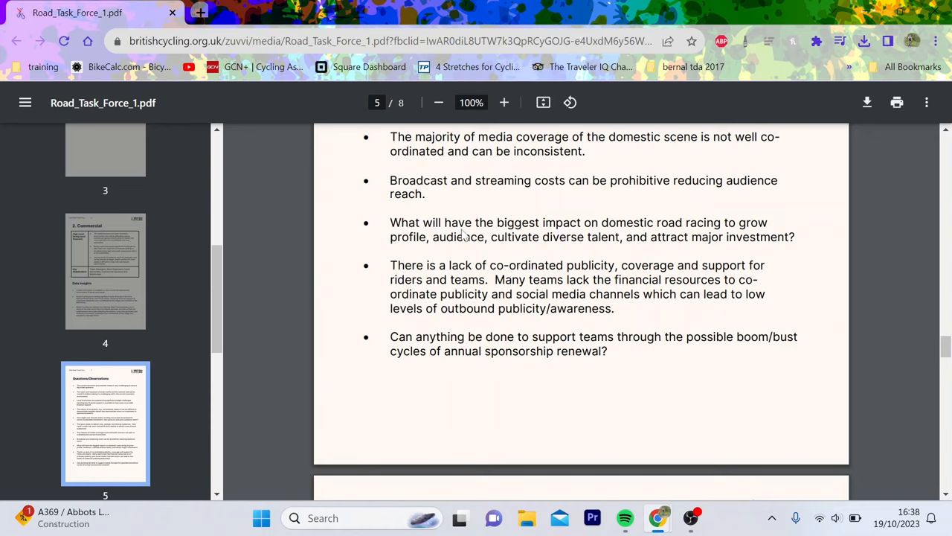
pyautogui.moveTo(389, 222); pyautogui.dragTo(723, 236)
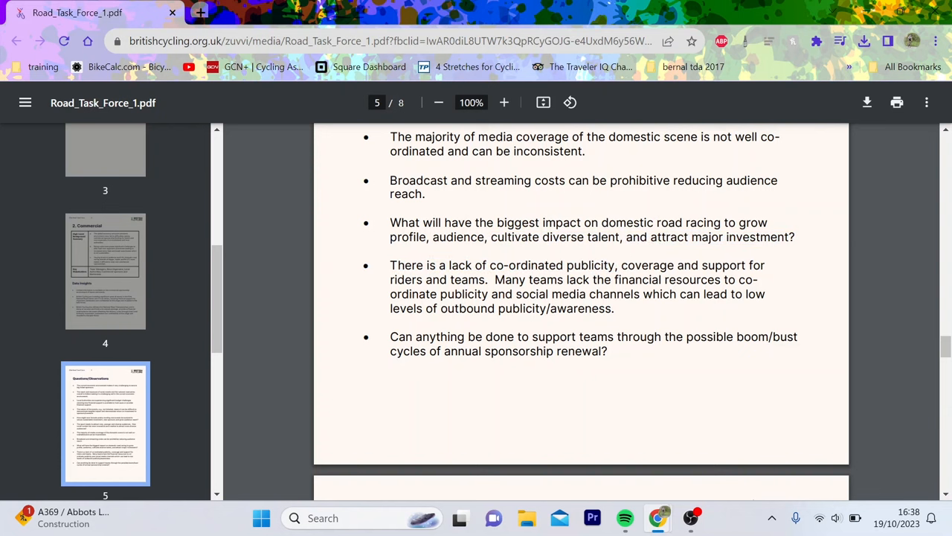
pyautogui.scroll(-3)
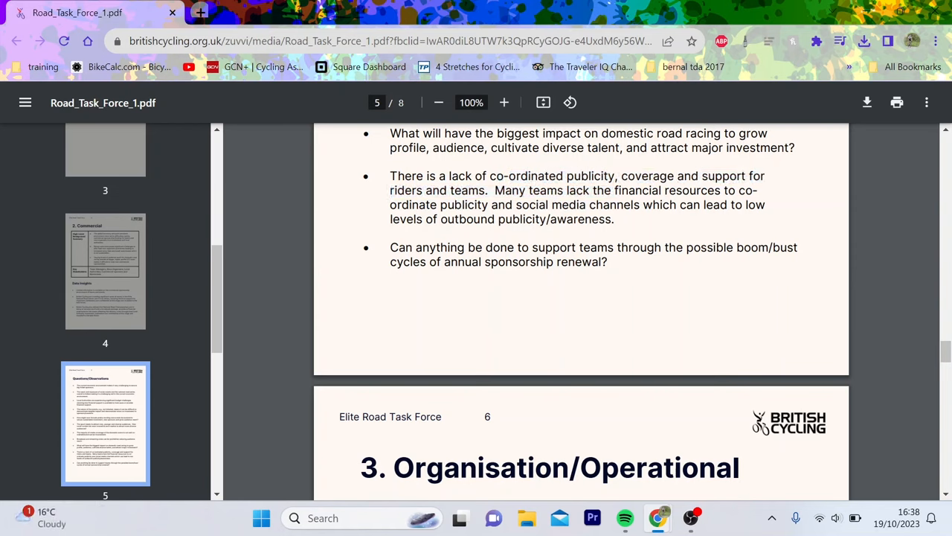
# Step: Select passages on page 6 and reveal the National Road Series background summary row
pyautogui.moveTo(495, 190); pyautogui.dragTo(613, 218)
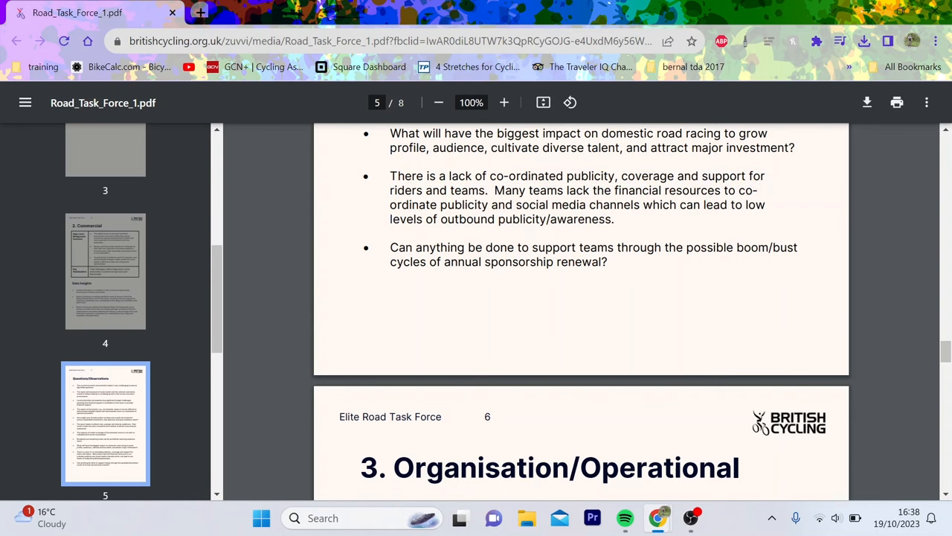
pyautogui.moveTo(495, 191); pyautogui.dragTo(595, 219)
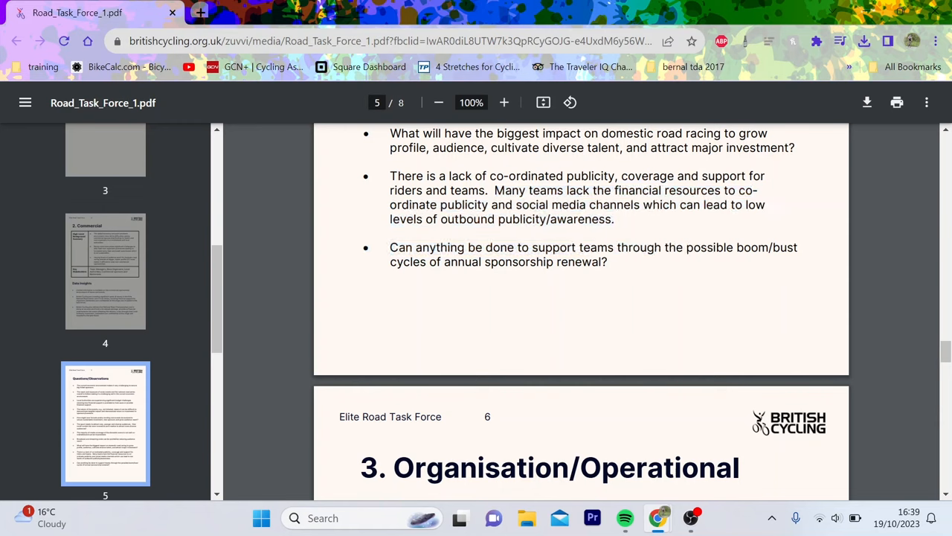
pyautogui.moveTo(534, 247); pyautogui.dragTo(639, 247)
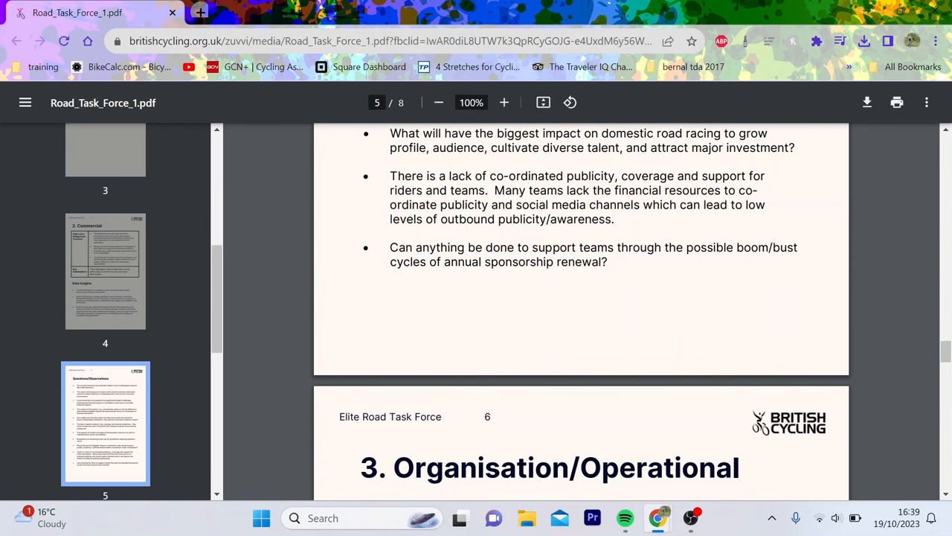
pyautogui.scroll(-3)
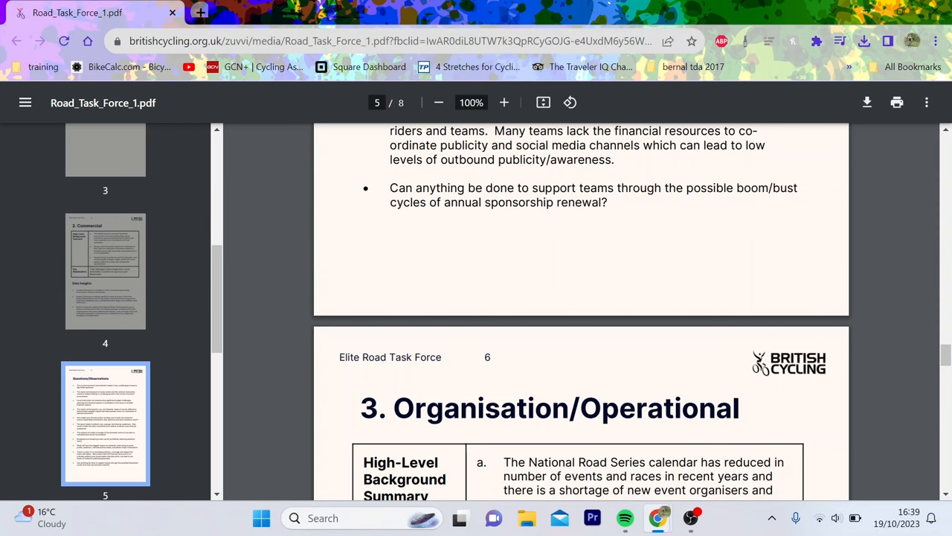
pyautogui.scroll(-3)
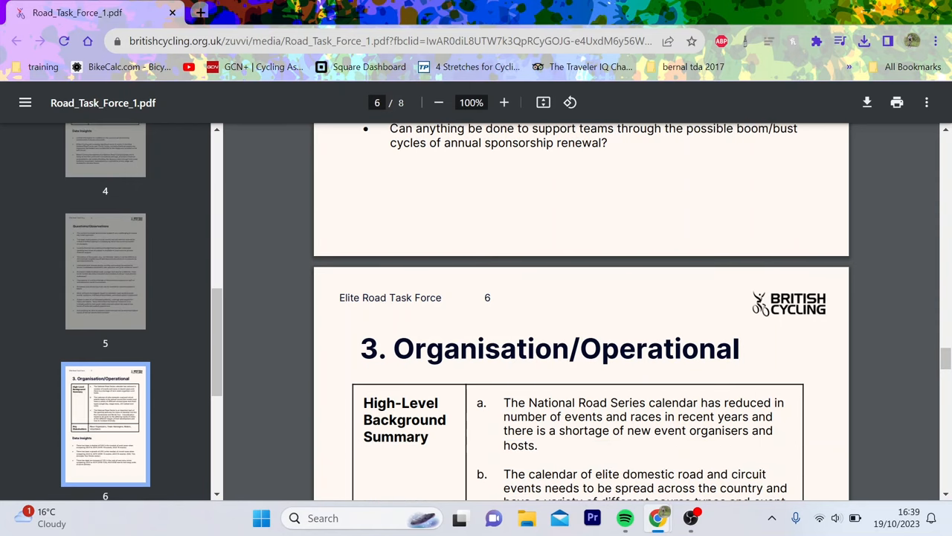
pyautogui.scroll(-3)
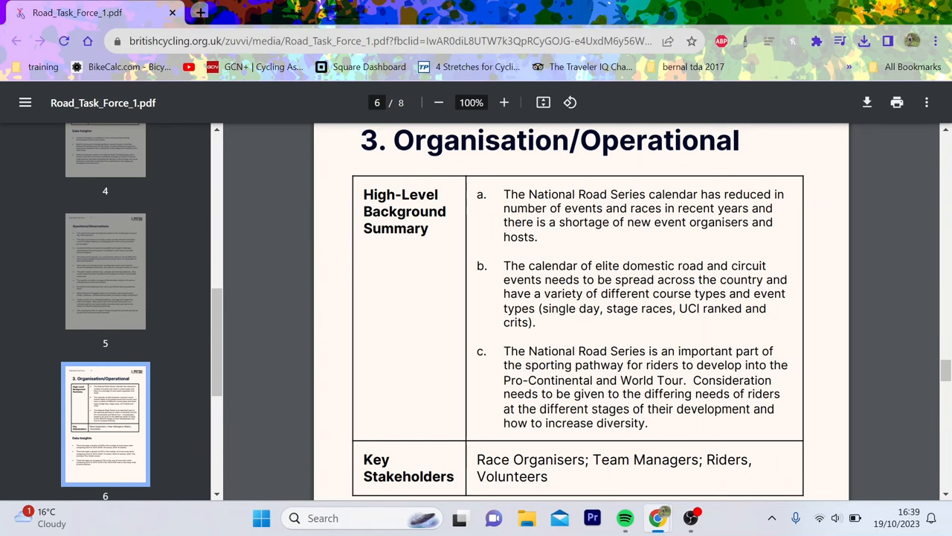
pyautogui.moveTo(504, 195); pyautogui.dragTo(649, 222)
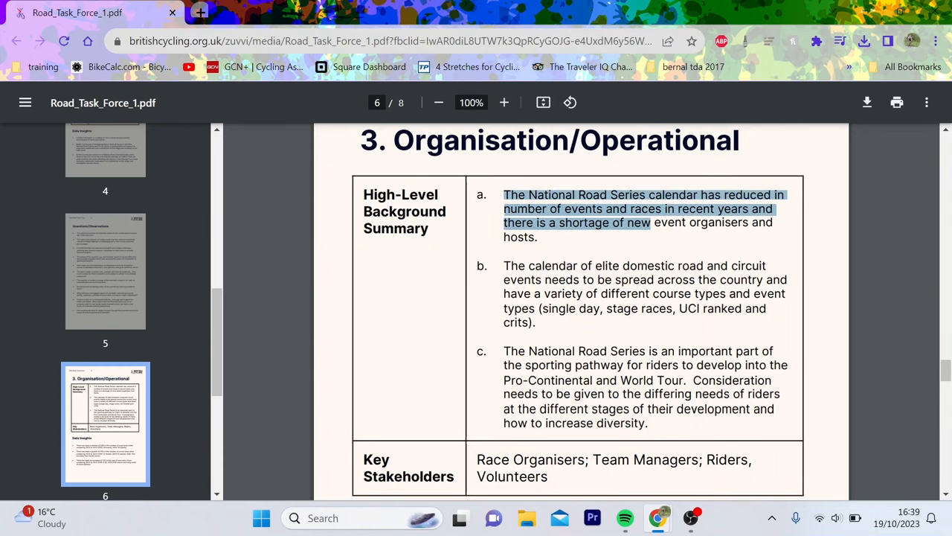
pyautogui.scroll(-3)
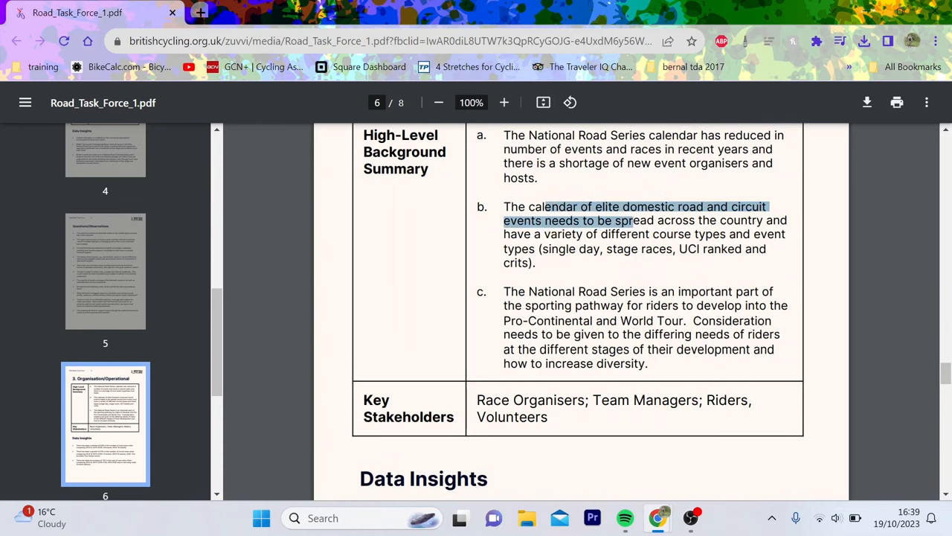
pyautogui.click(670, 298)
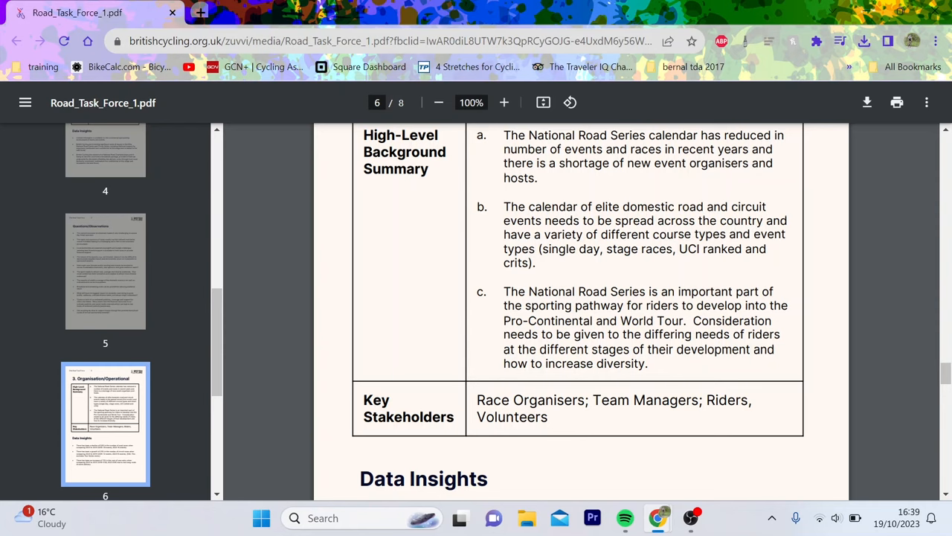
pyautogui.moveTo(543, 249); pyautogui.dragTo(679, 292)
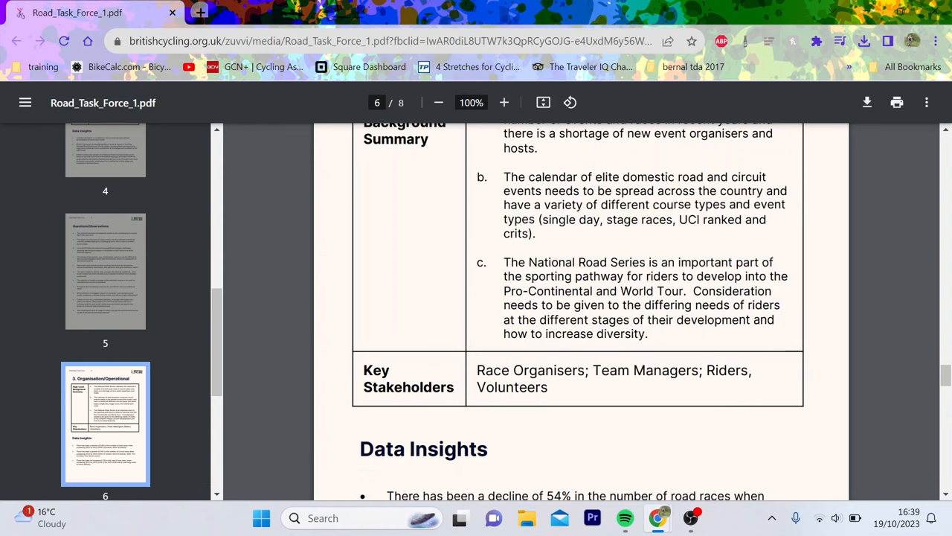
pyautogui.scroll(-3)
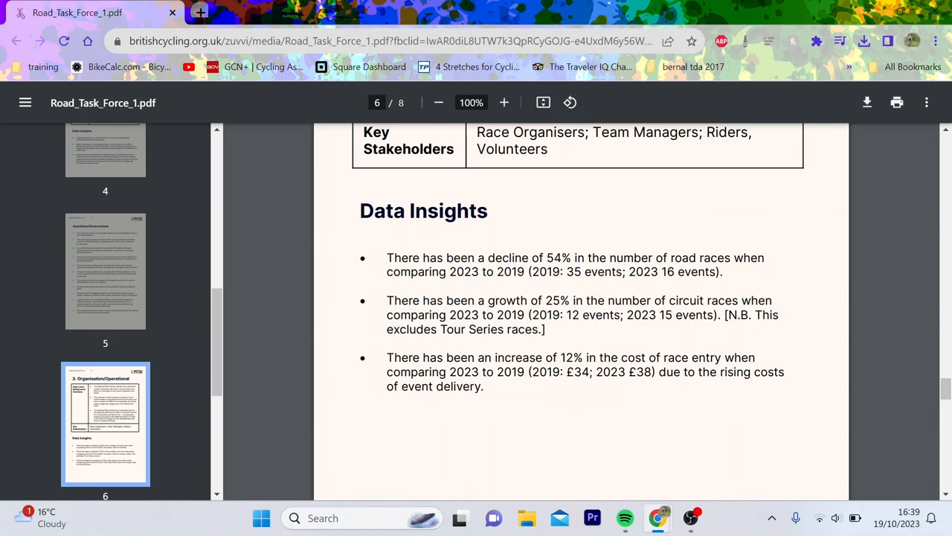
pyautogui.moveTo(447, 257); pyautogui.dragTo(744, 257)
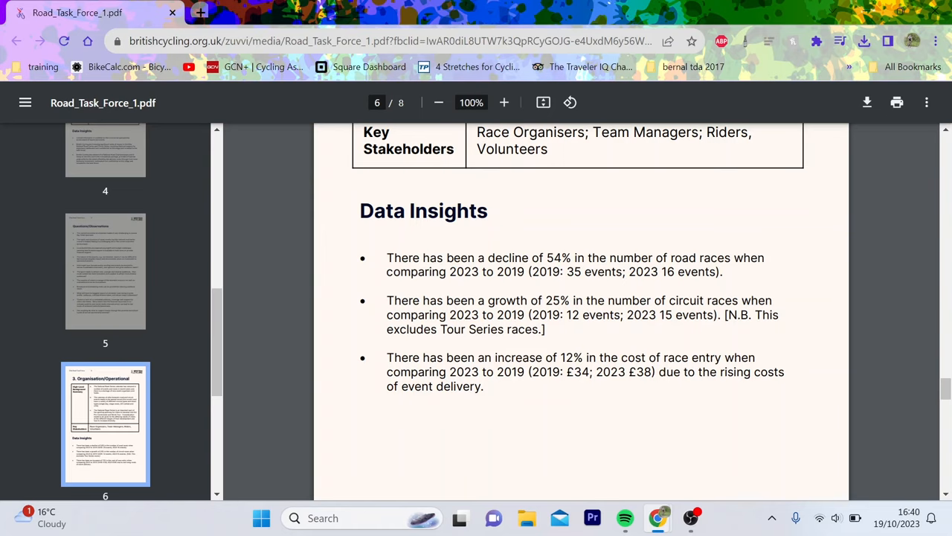
pyautogui.moveTo(546, 300); pyautogui.dragTo(720, 314)
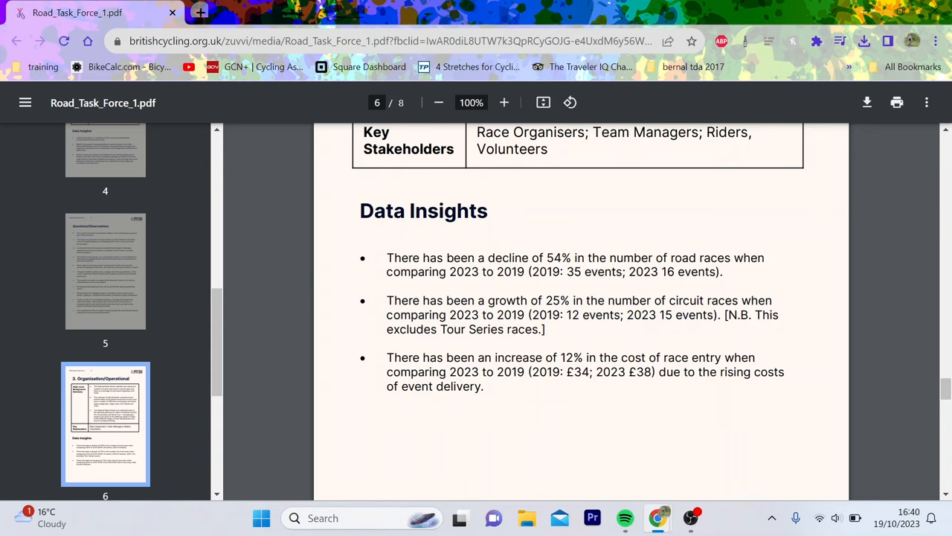
pyautogui.moveTo(587, 314); pyautogui.dragTo(752, 315)
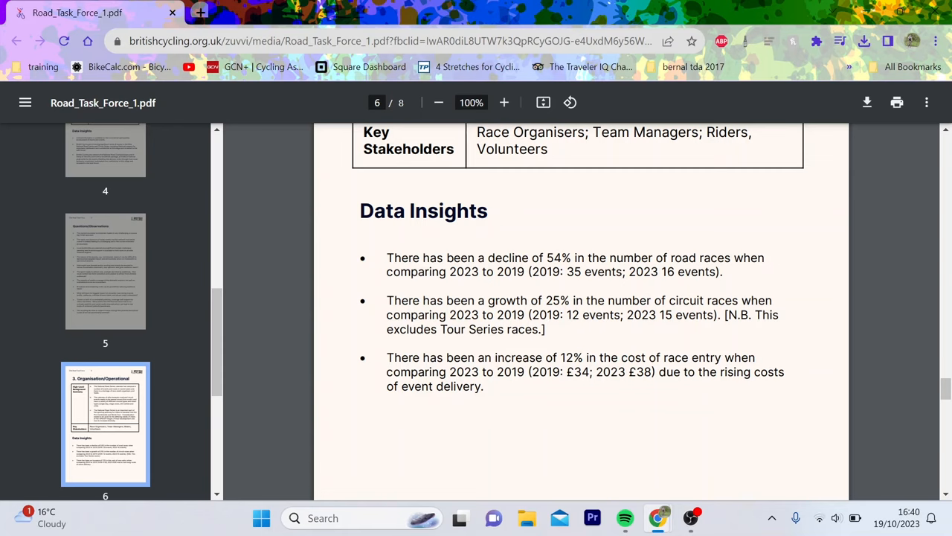
pyautogui.moveTo(569, 372); pyautogui.dragTo(721, 372)
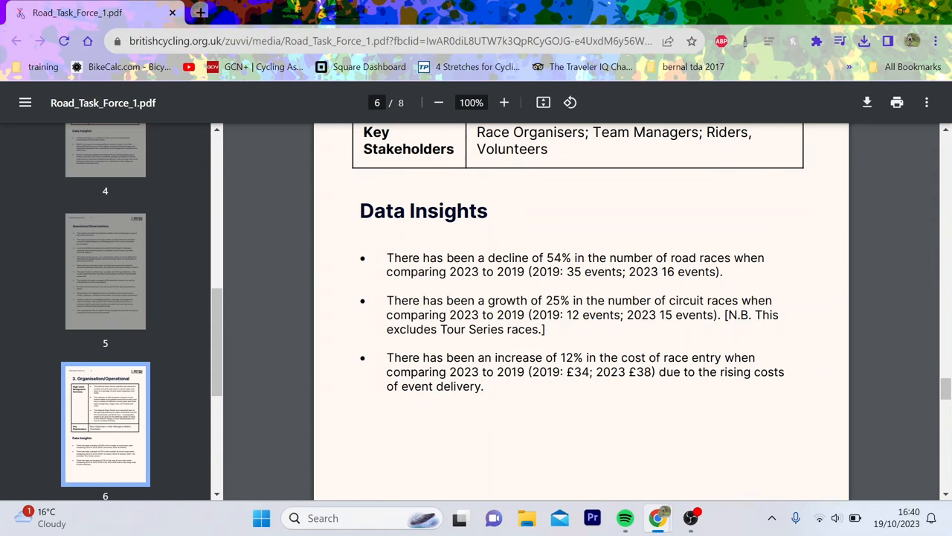
pyautogui.moveTo(573, 372); pyautogui.dragTo(645, 372)
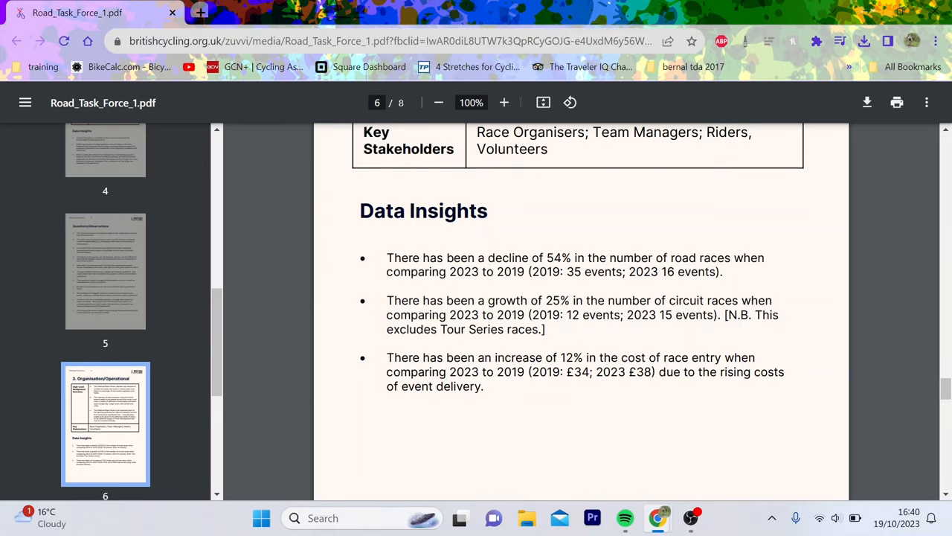
pyautogui.scroll(-3)
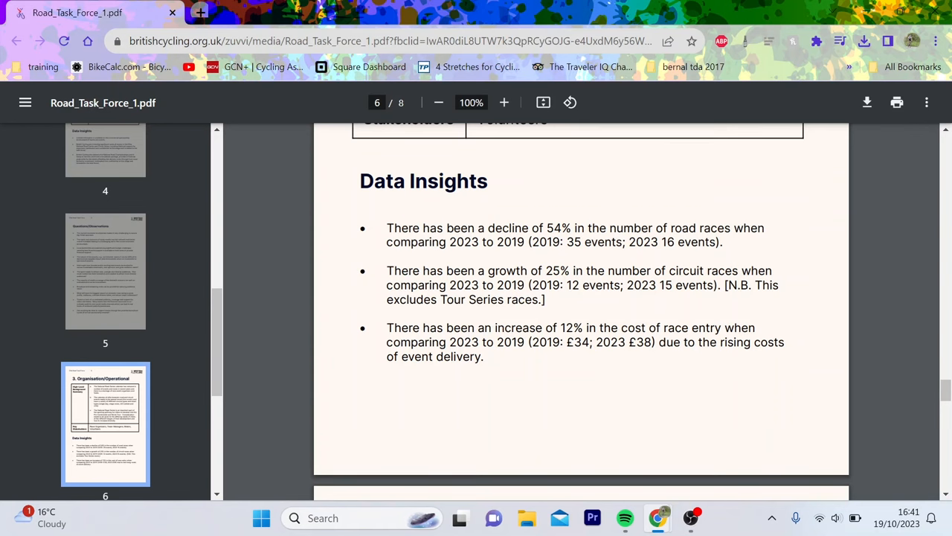
# Step: Scroll page 7's Questions/Observations to the results-publishing bullet, then return to page 5
pyautogui.scroll(-3)
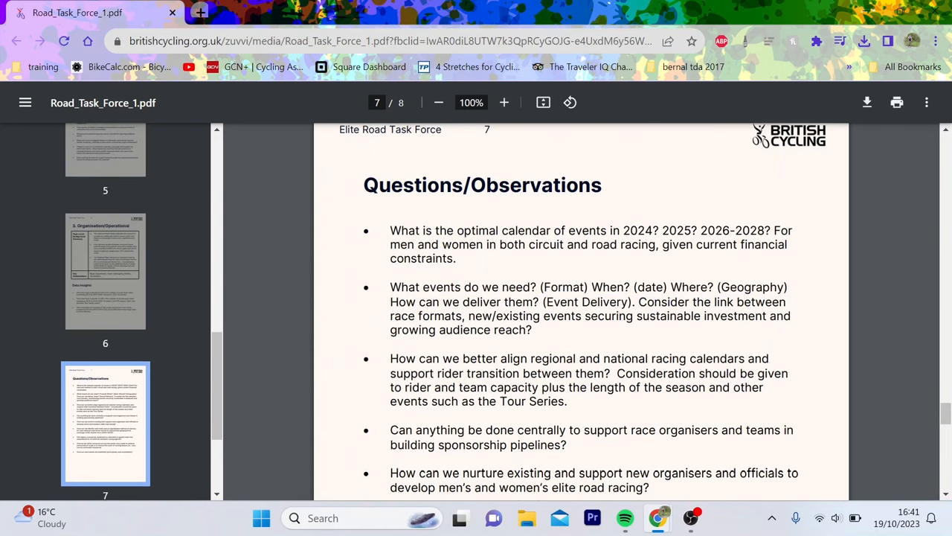
pyautogui.scroll(-3)
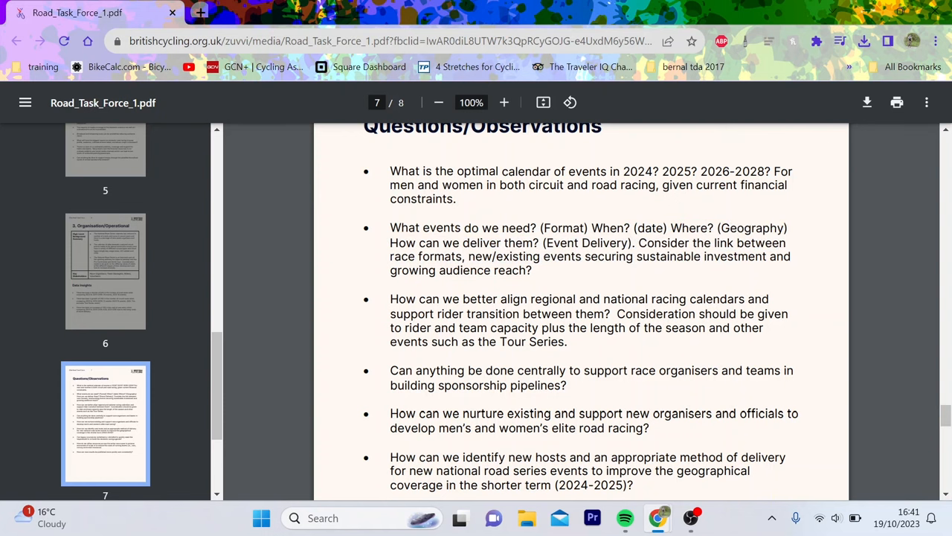
pyautogui.scroll(-3)
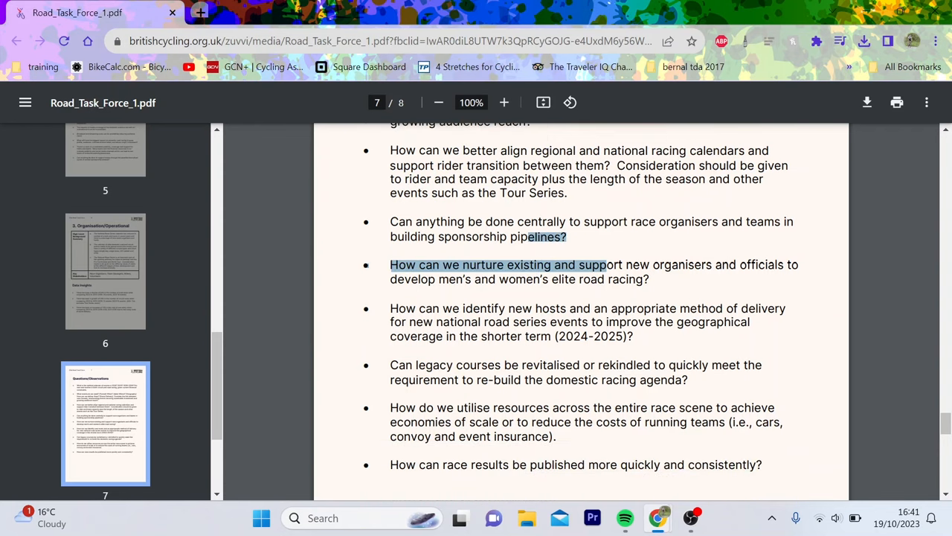
pyautogui.scroll(-3)
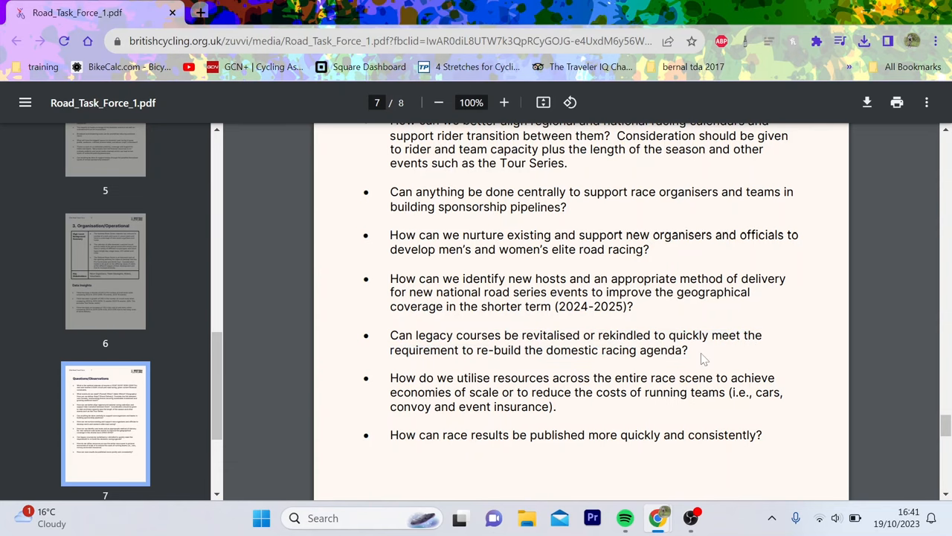
pyautogui.scroll(-3)
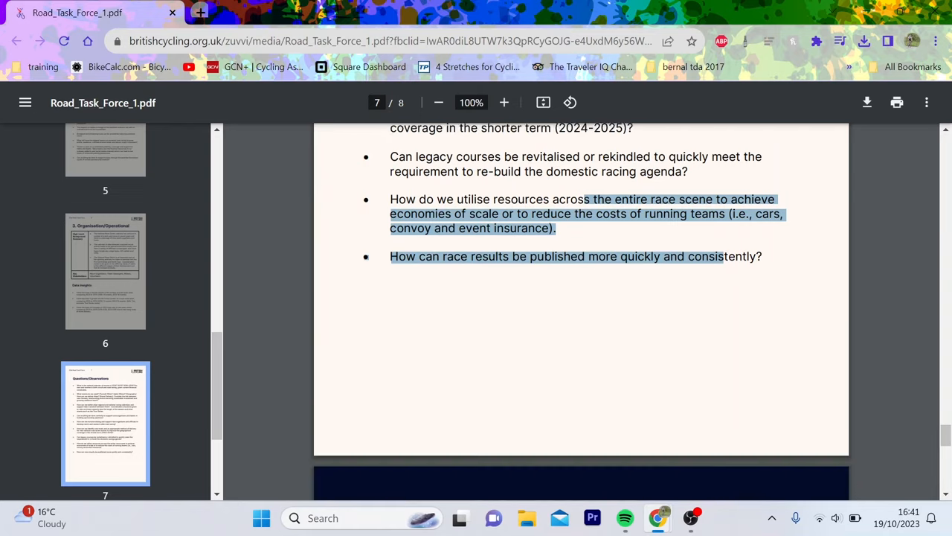
pyautogui.scroll(-3)
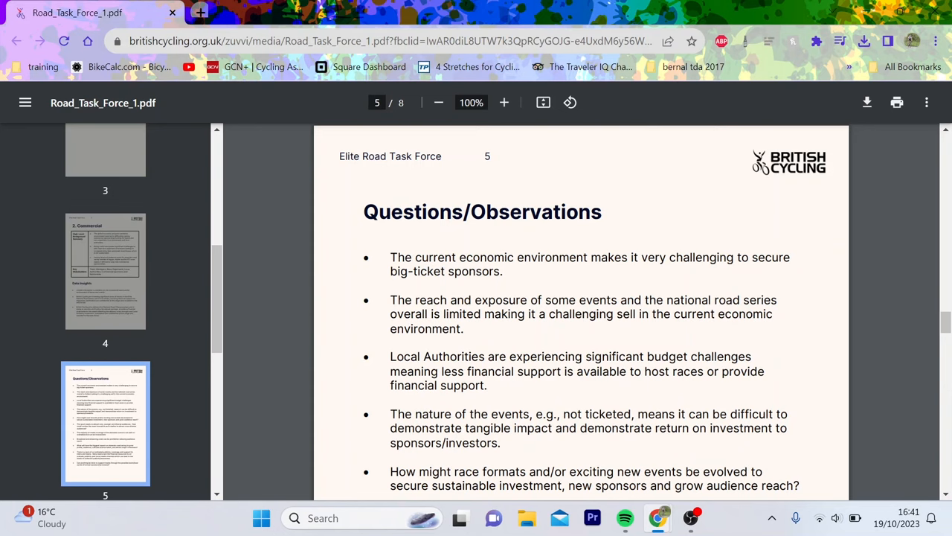
# Step: Skim pages 5 and 7 again, then jump to the cover via the page 1 thumbnail
pyautogui.scroll(-3)
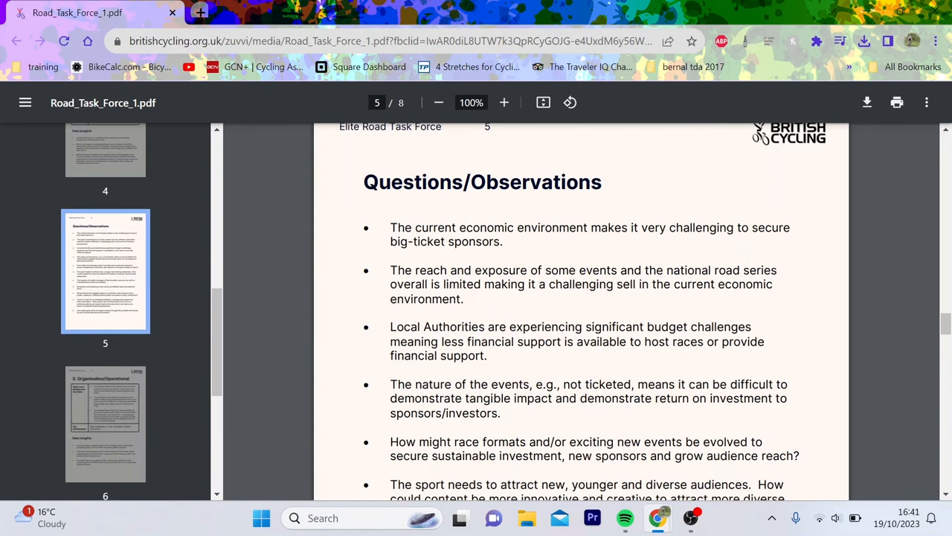
pyautogui.scroll(-3)
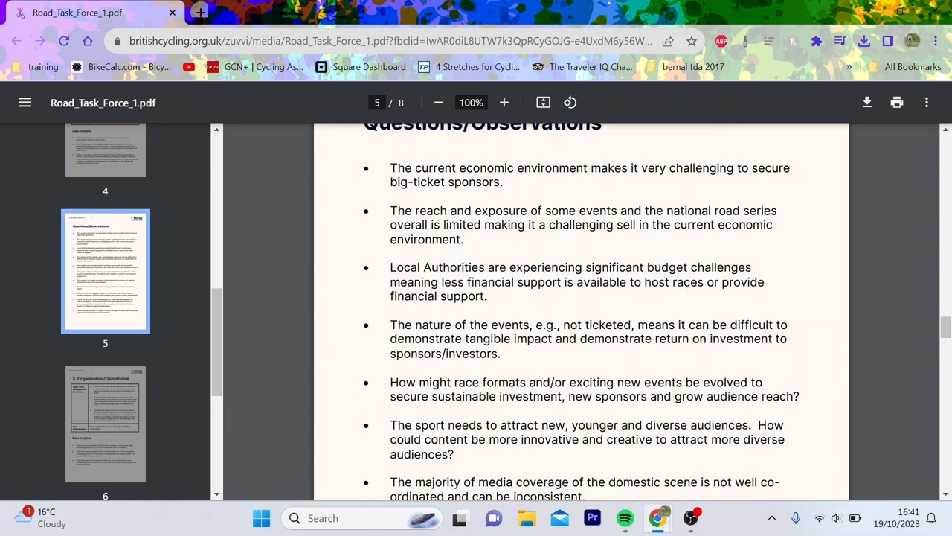
pyautogui.scroll(-3)
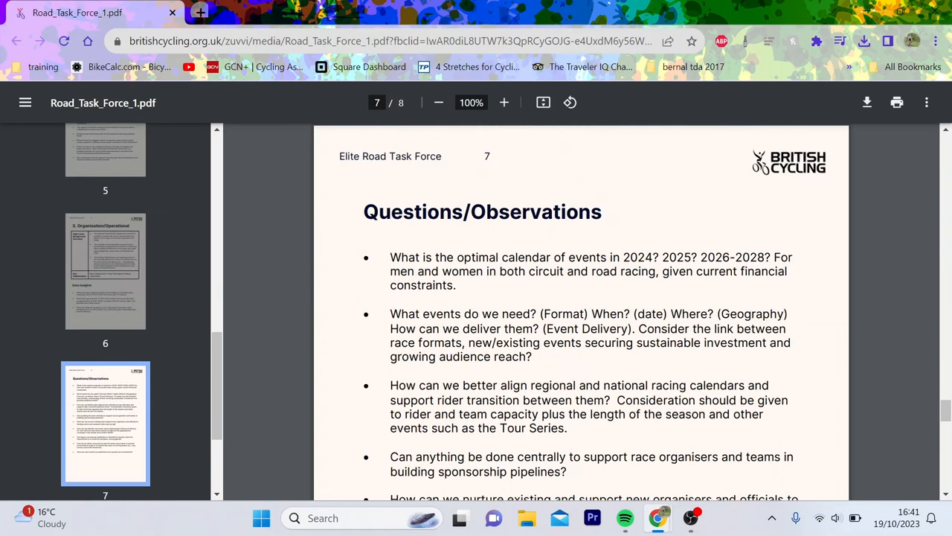
pyautogui.scroll(-3)
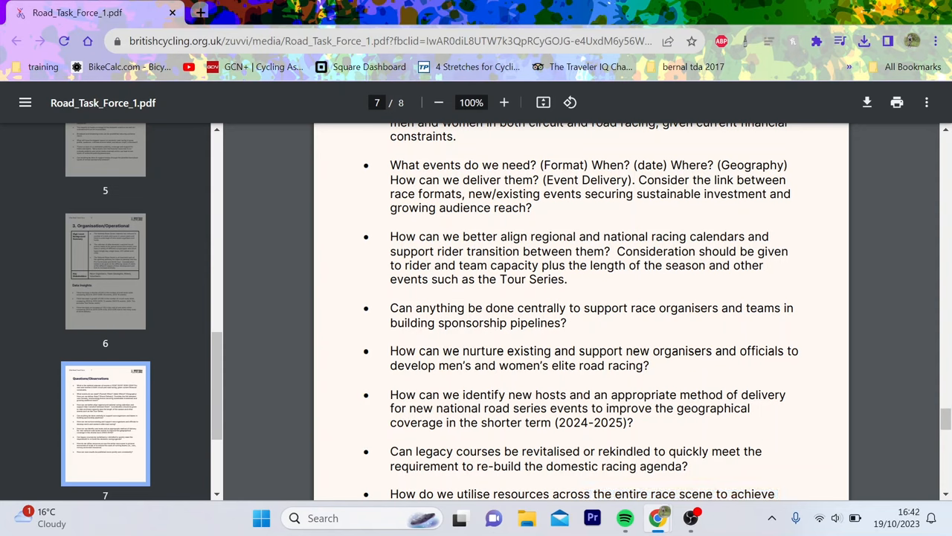
pyautogui.scroll(-3)
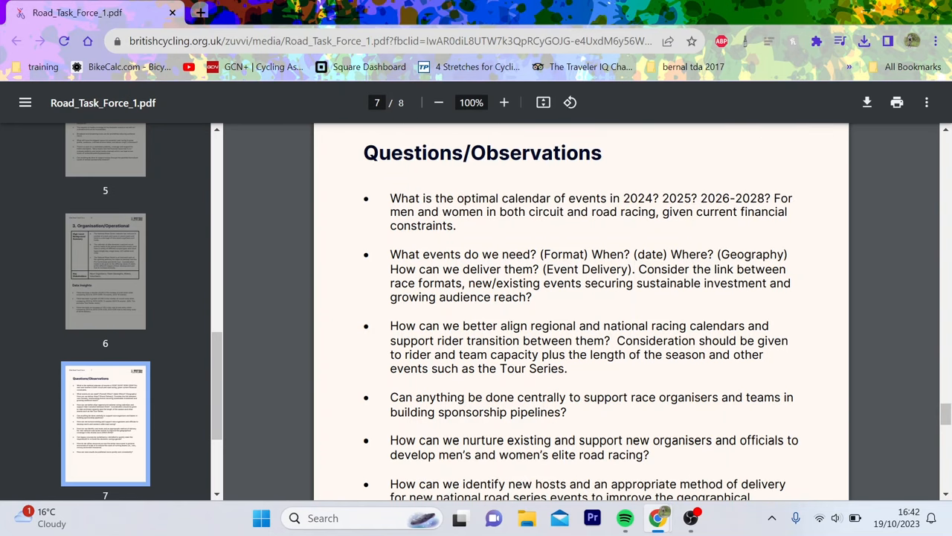
pyautogui.click(105, 270)
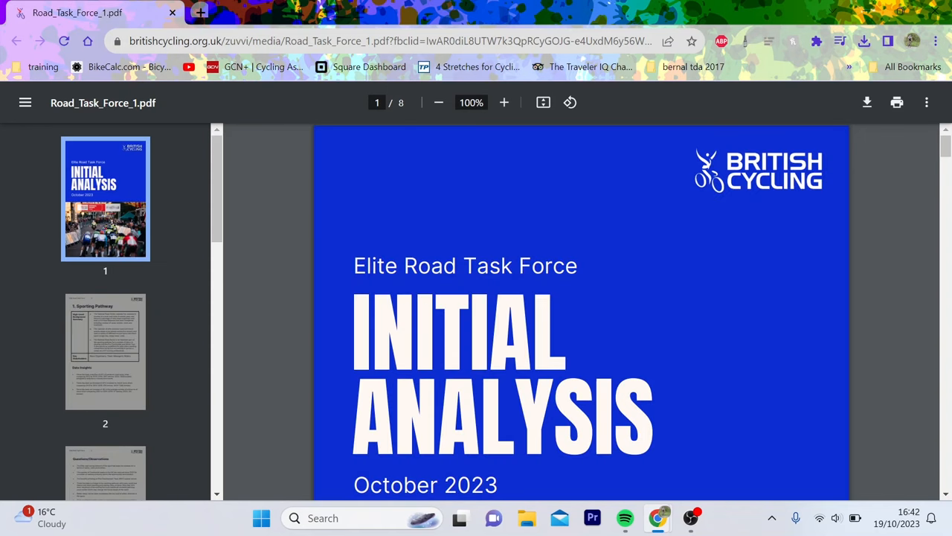
# Step: Flip through pages 2–3, jump back to the cover, then scroll down to page 2's Sporting Pathway
pyautogui.scroll(-3)
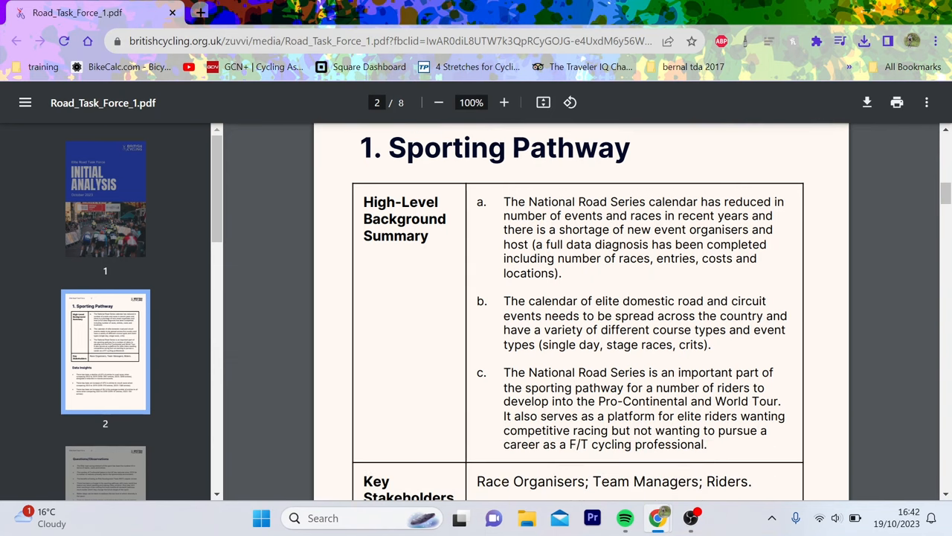
pyautogui.scroll(-3)
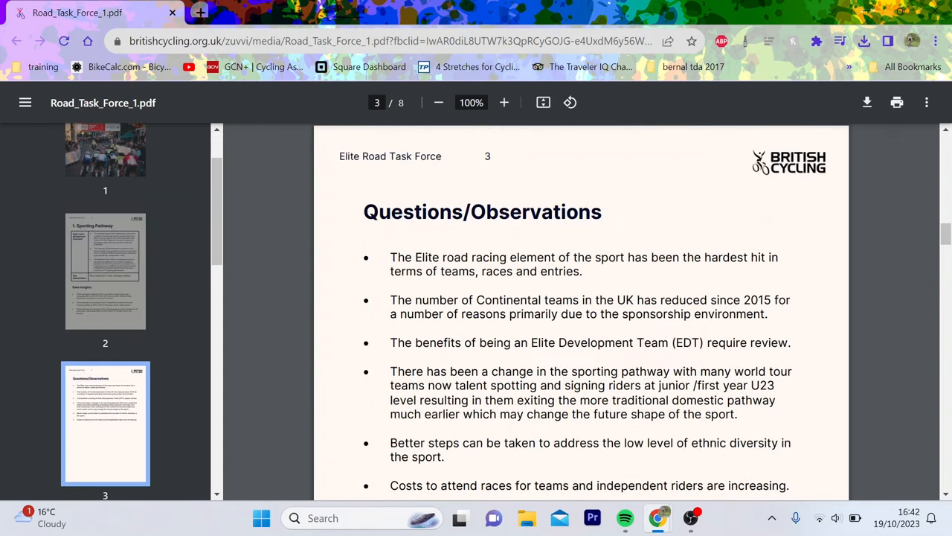
pyautogui.click(105, 350)
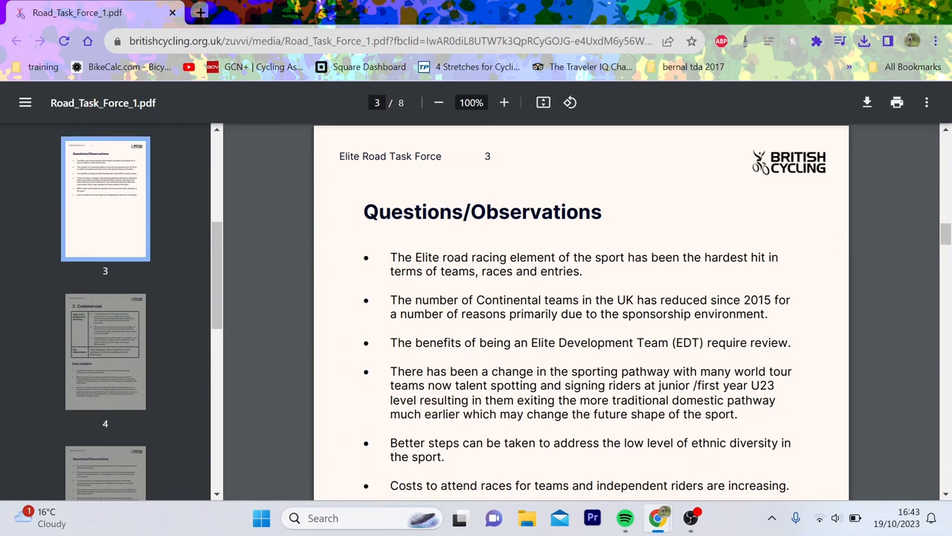
pyautogui.click(105, 197)
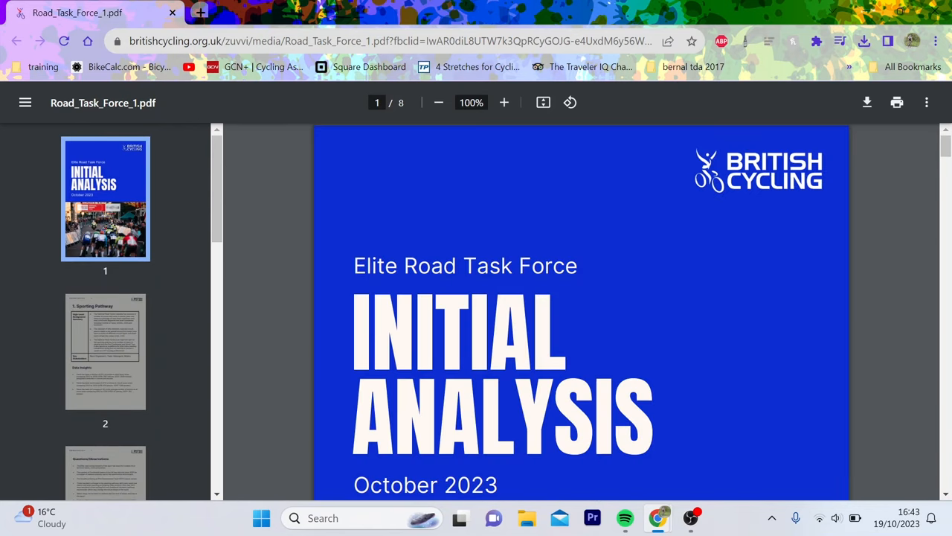
pyautogui.scroll(-3)
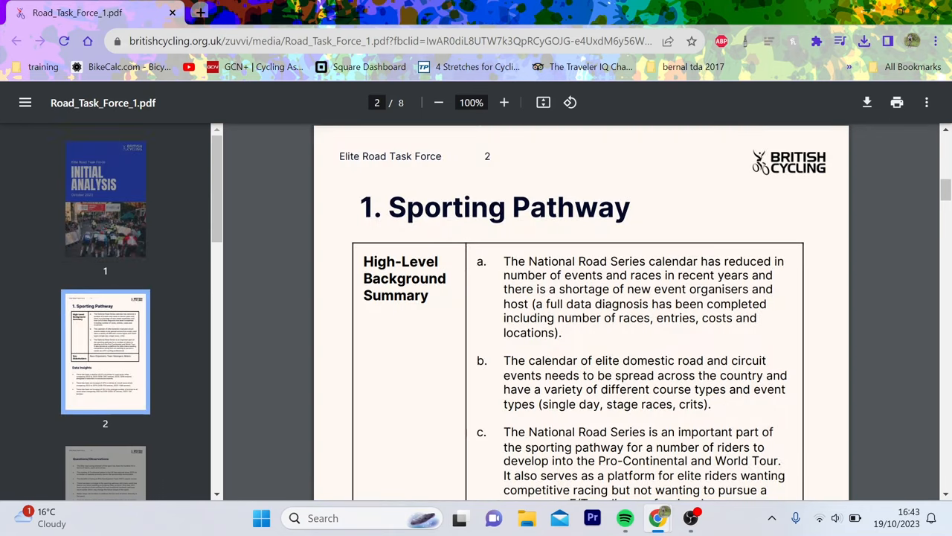